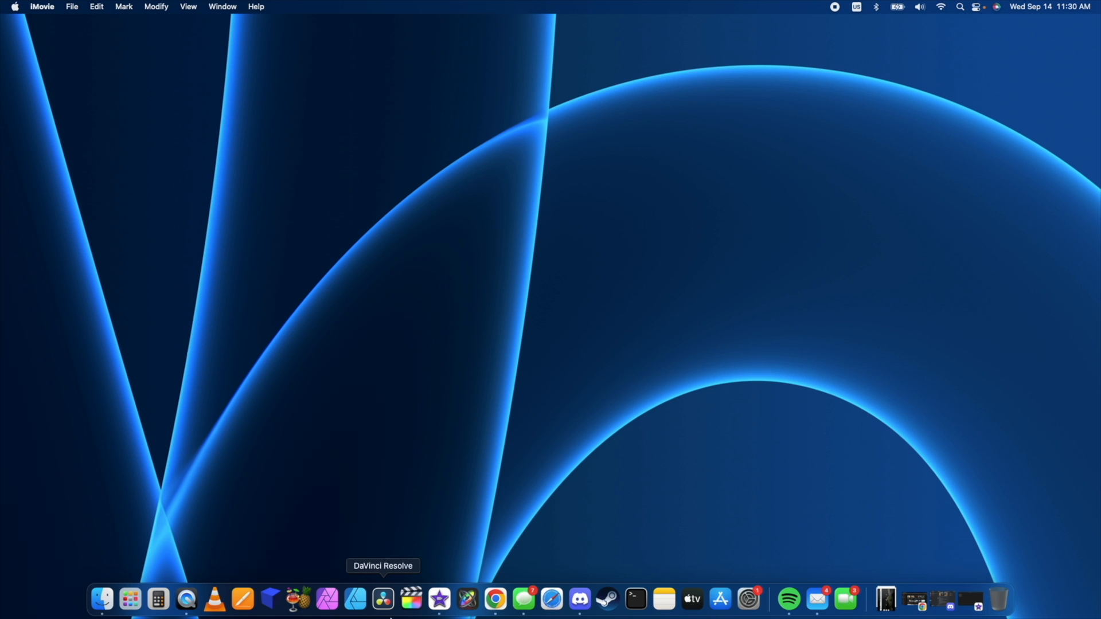
mouse_move(439, 599)
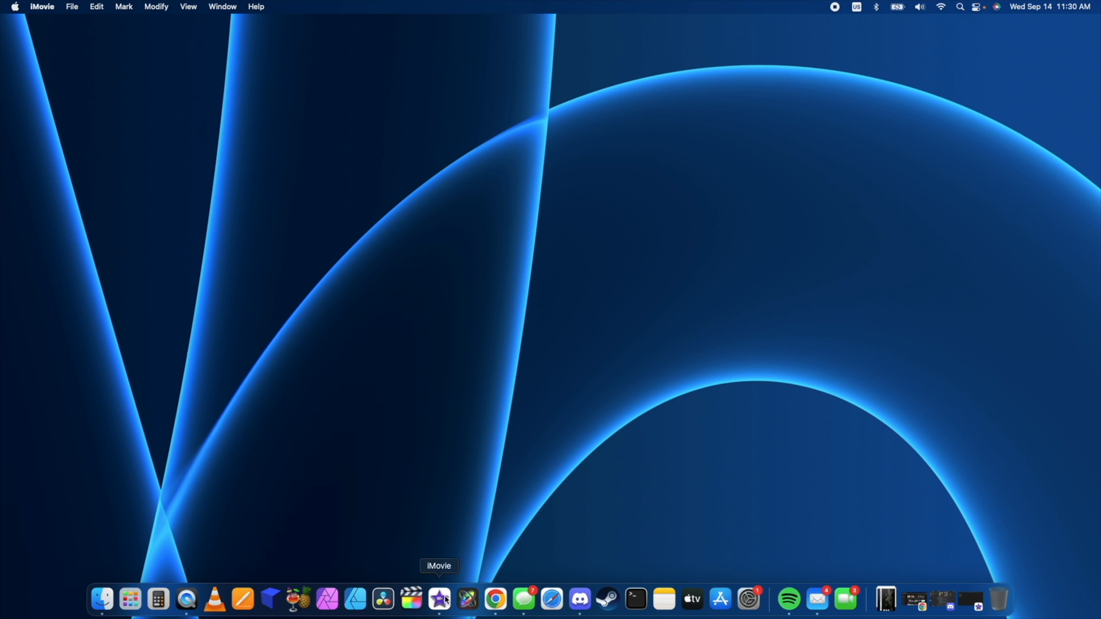
Launch iMovie and create a new Movie project with an empty timeline.
left_click(438, 599)
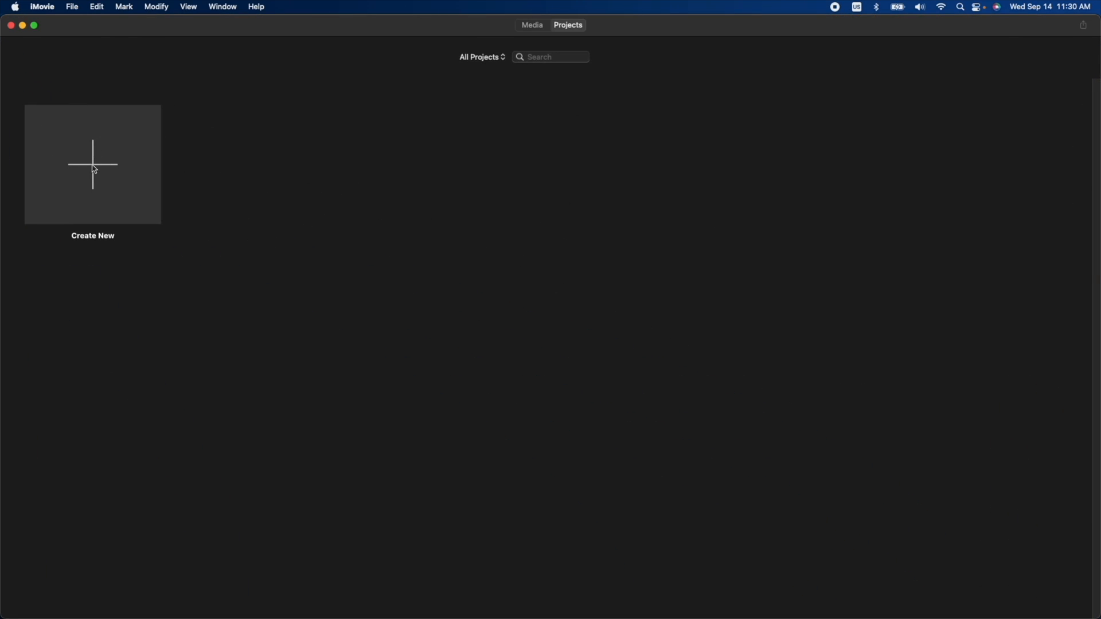
left_click(92, 163)
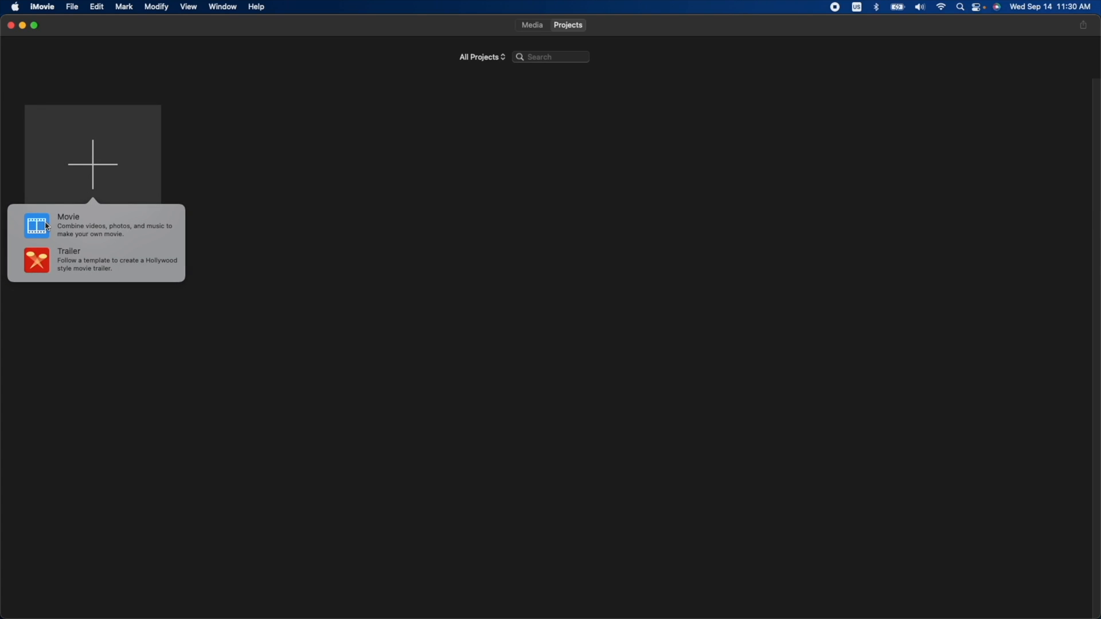
left_click(68, 216)
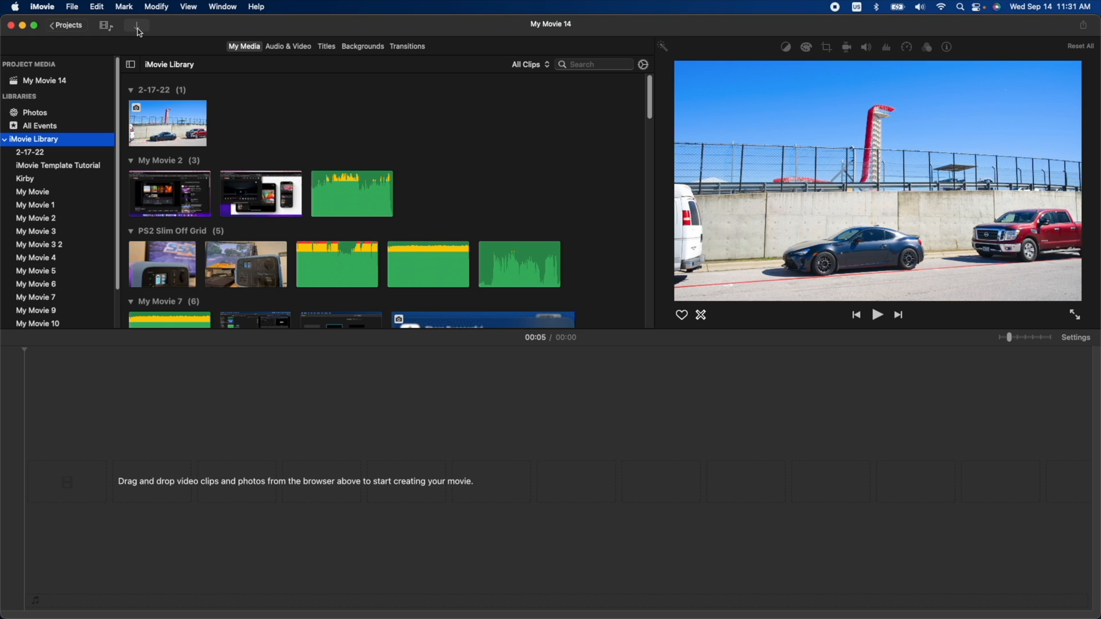
Import the four selected HEIC photos into the project media.
left_click(137, 25)
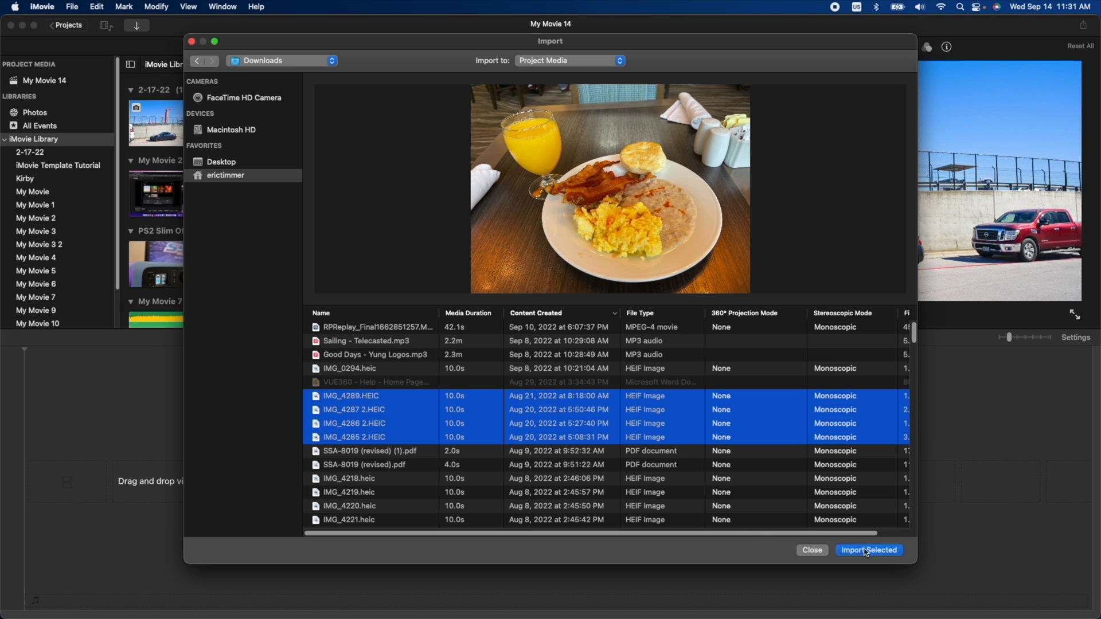
left_click(869, 550)
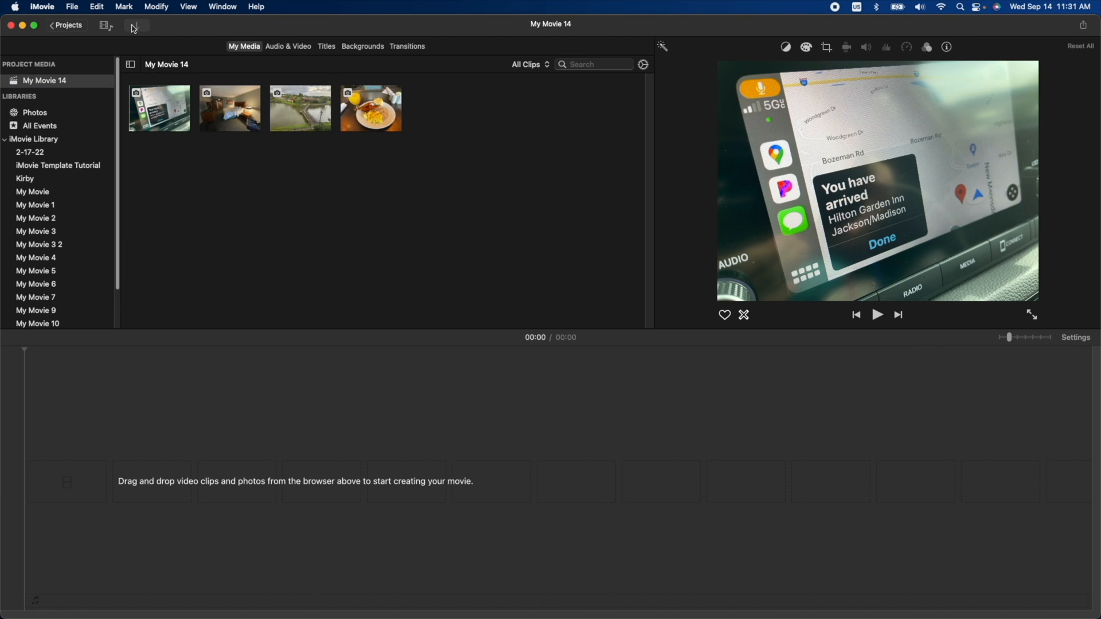
Import the MP3 music track into the project media.
left_click(135, 25)
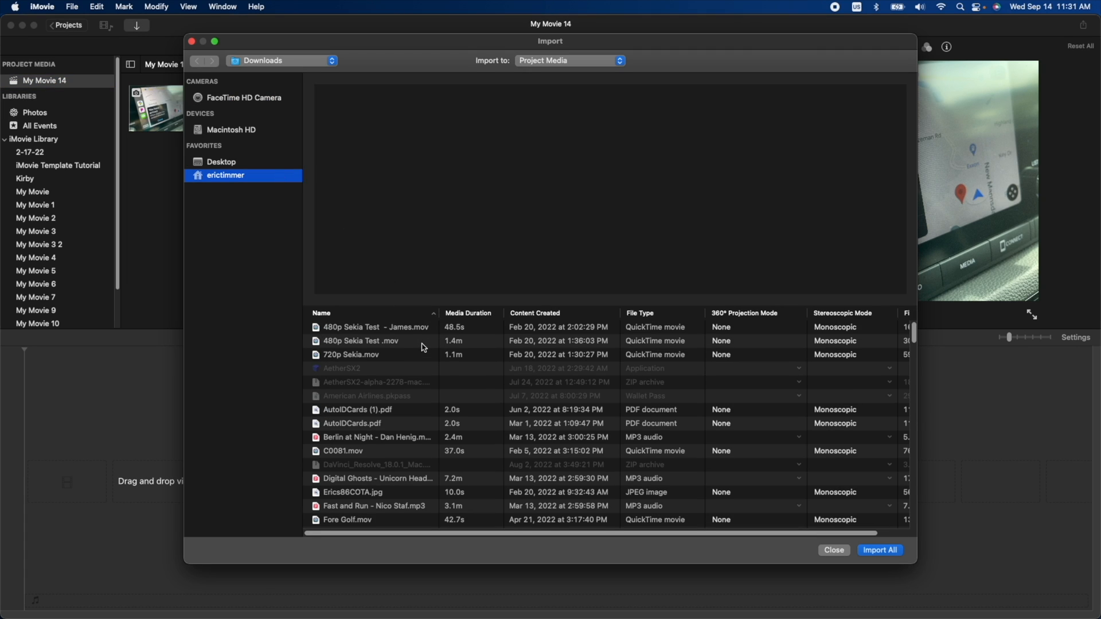
left_click(377, 478)
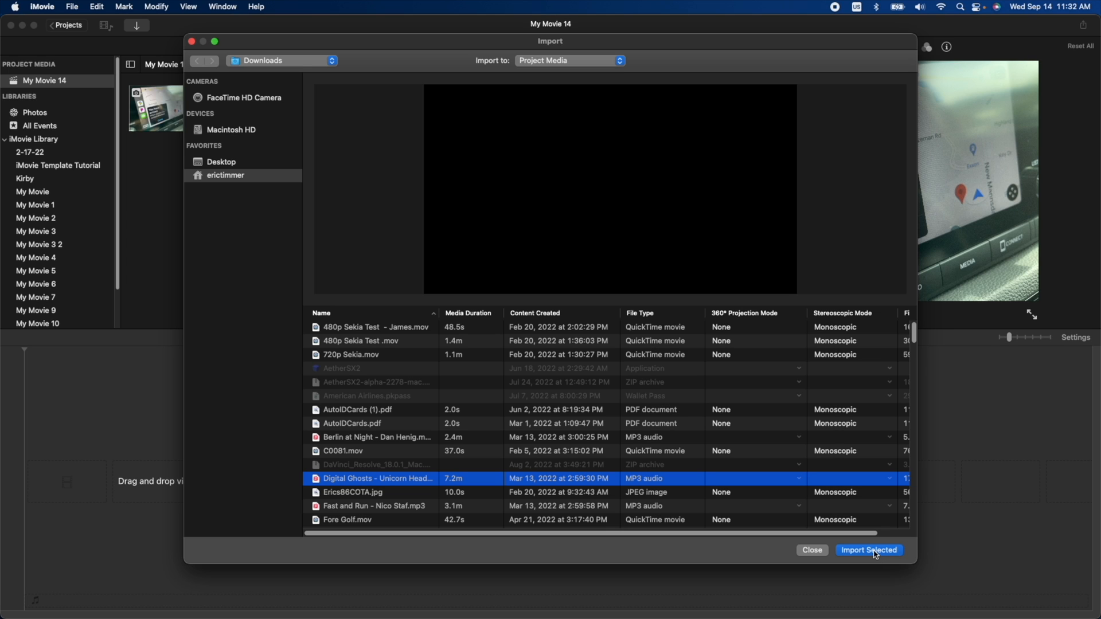
left_click(868, 550)
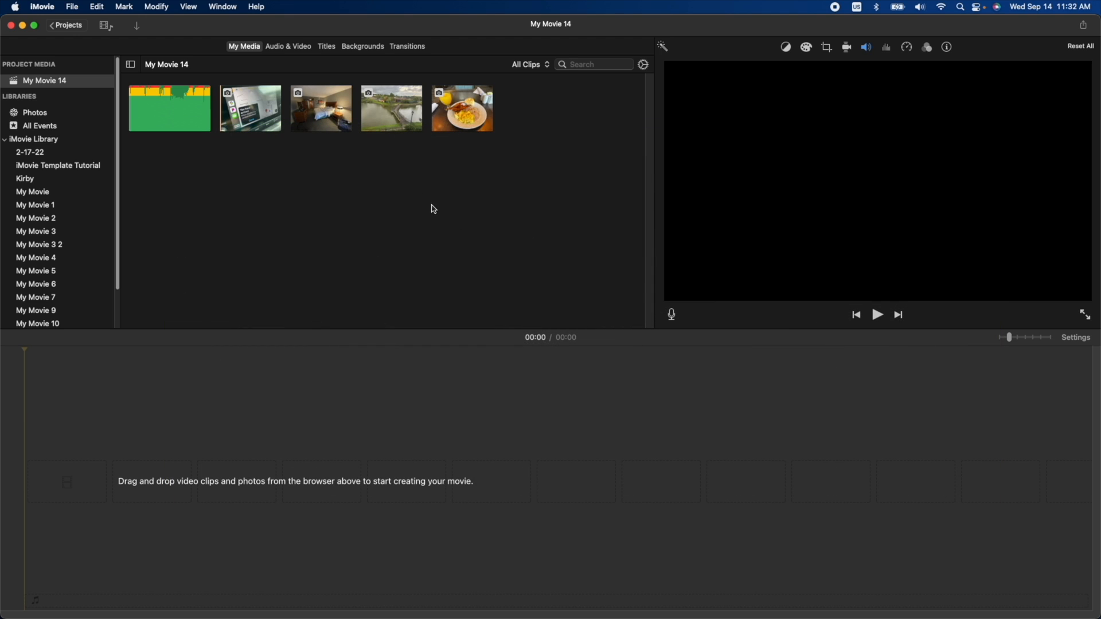
mouse_move(266, 132)
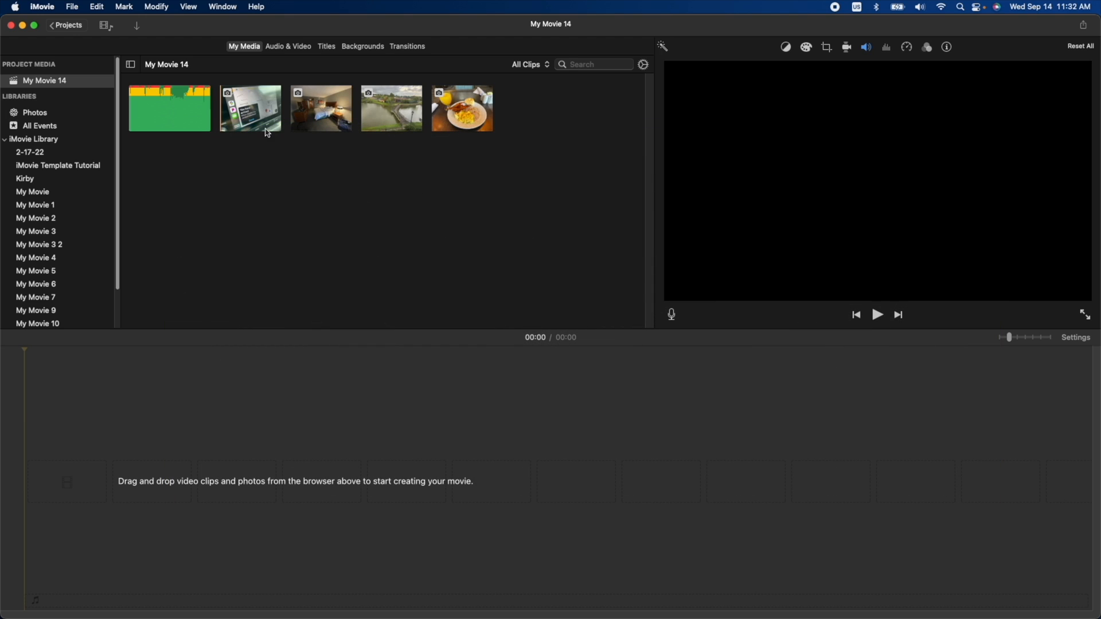
Drag the dashboard navigation photo onto the timeline as the first clip.
left_click(250, 108)
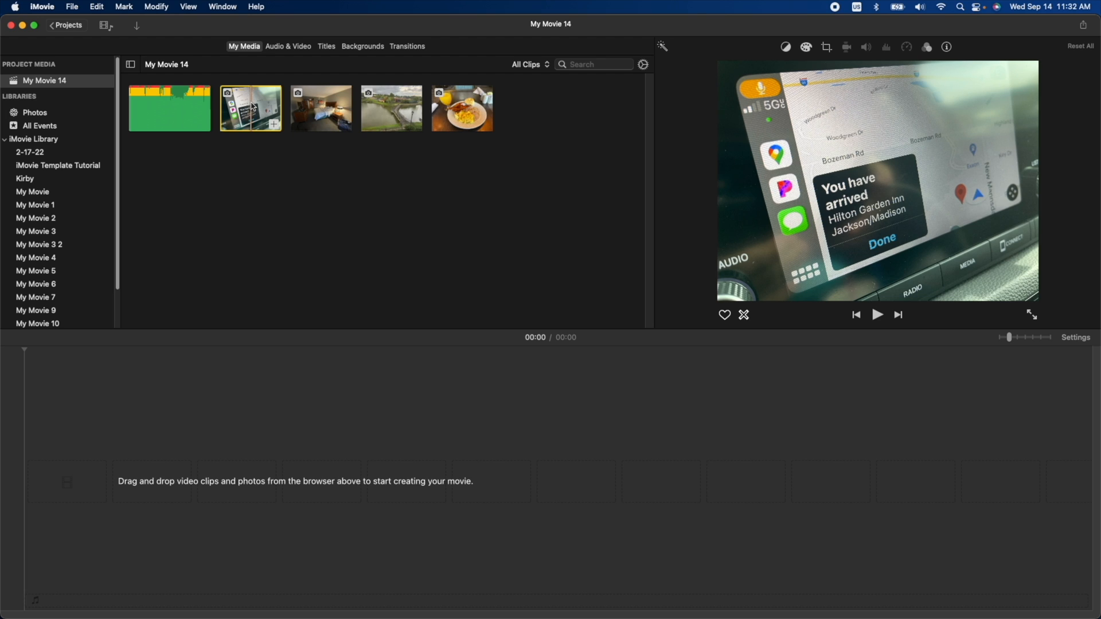
left_click_drag(250, 108, 265, 488)
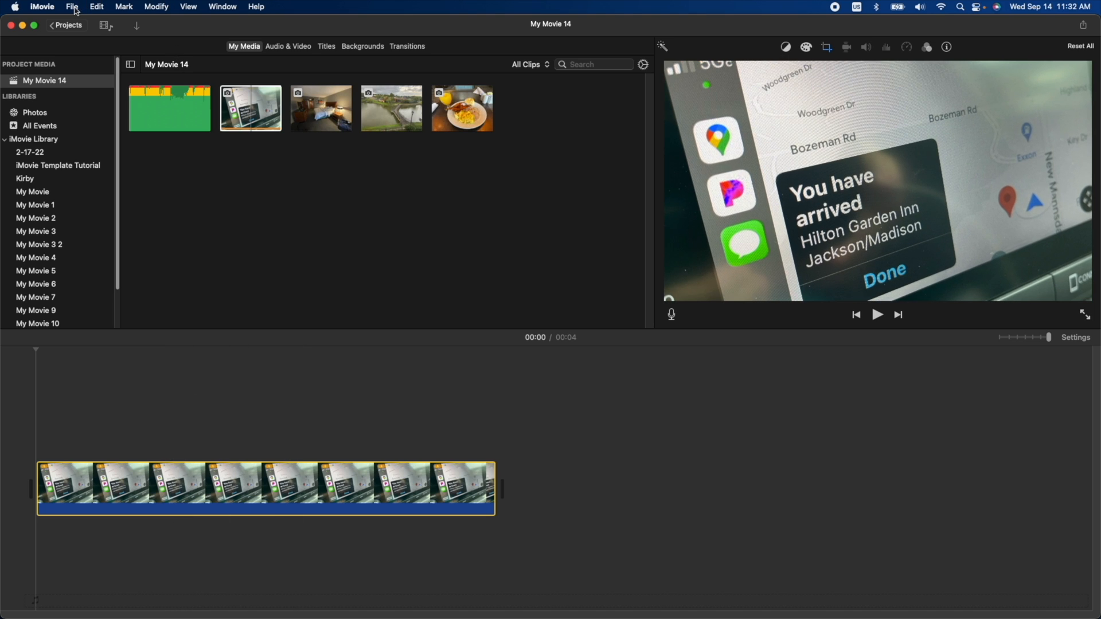
Show iMovie Preferences with 4.0-second photo duration and Ken Burns placement.
left_click(42, 6)
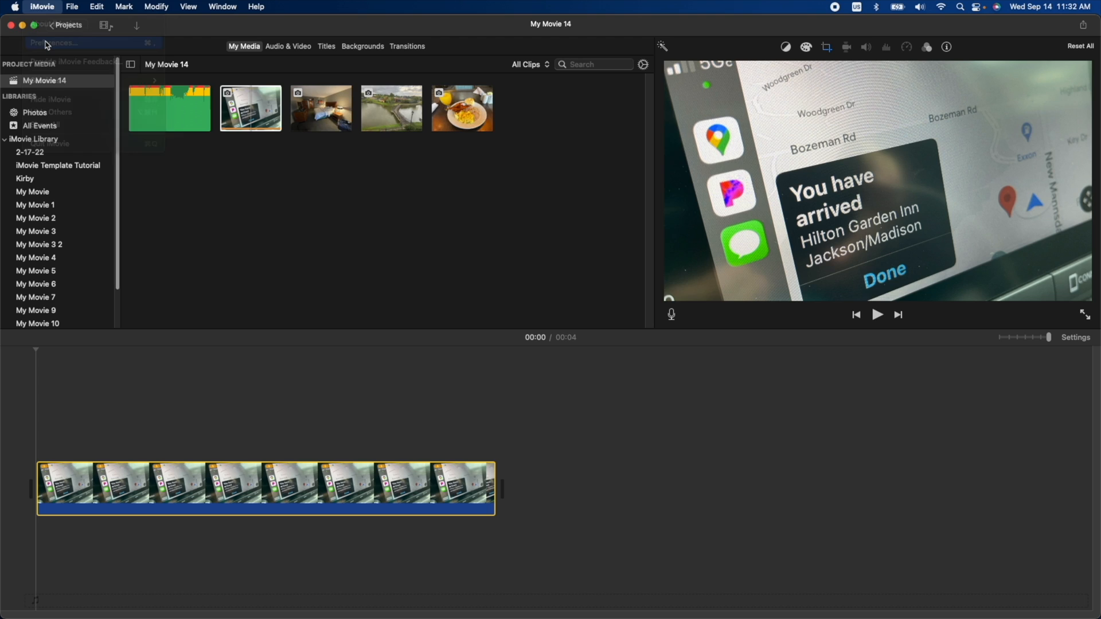
left_click(53, 43)
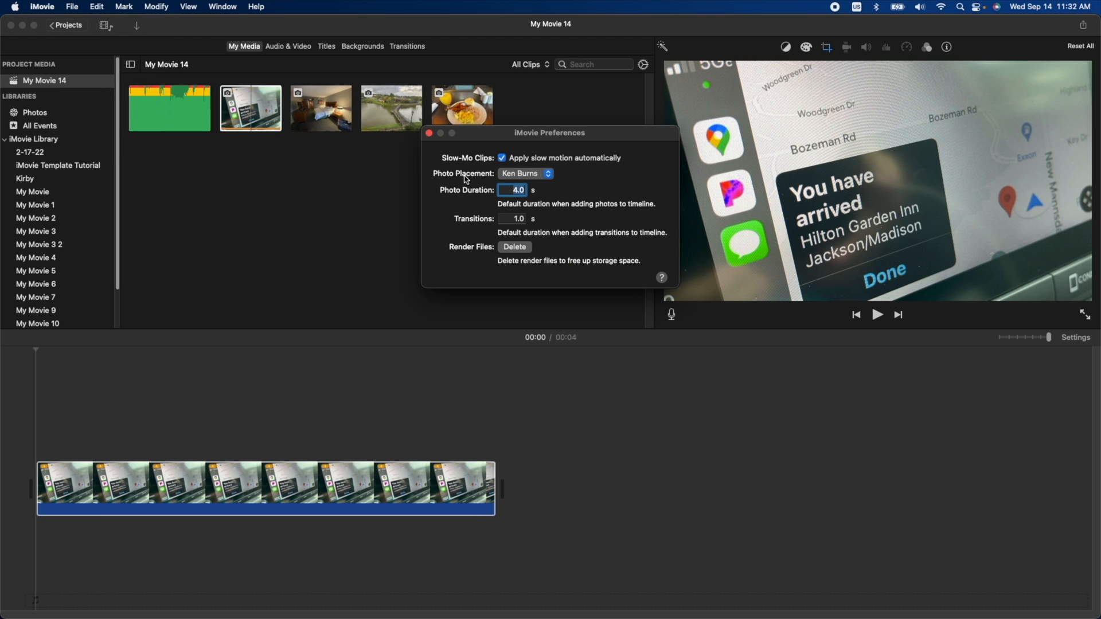
mouse_move(535, 175)
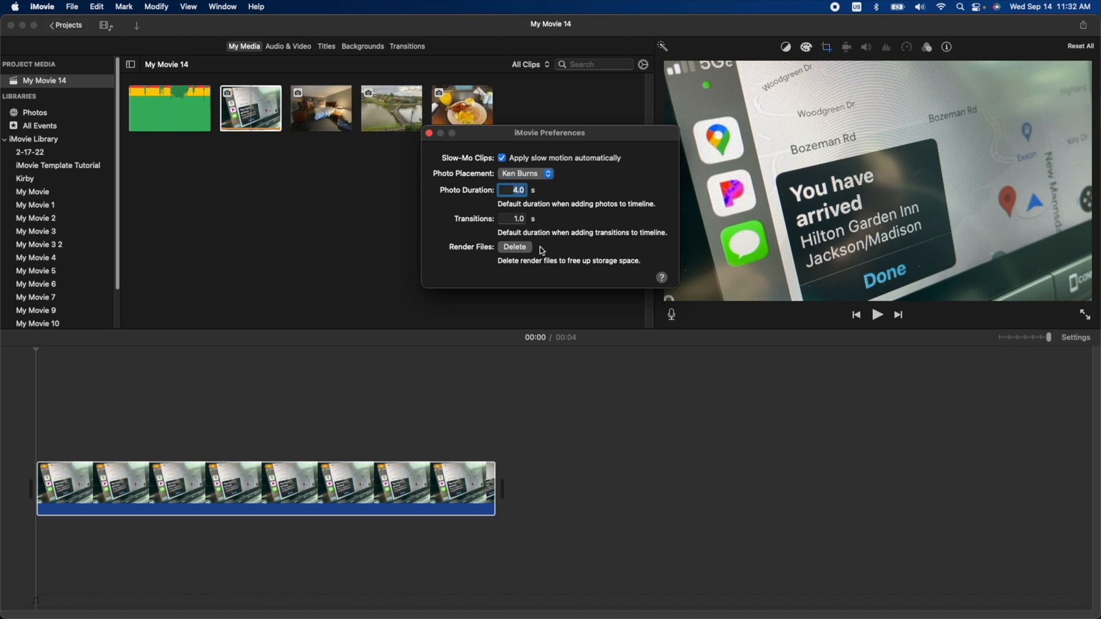
mouse_move(568, 258)
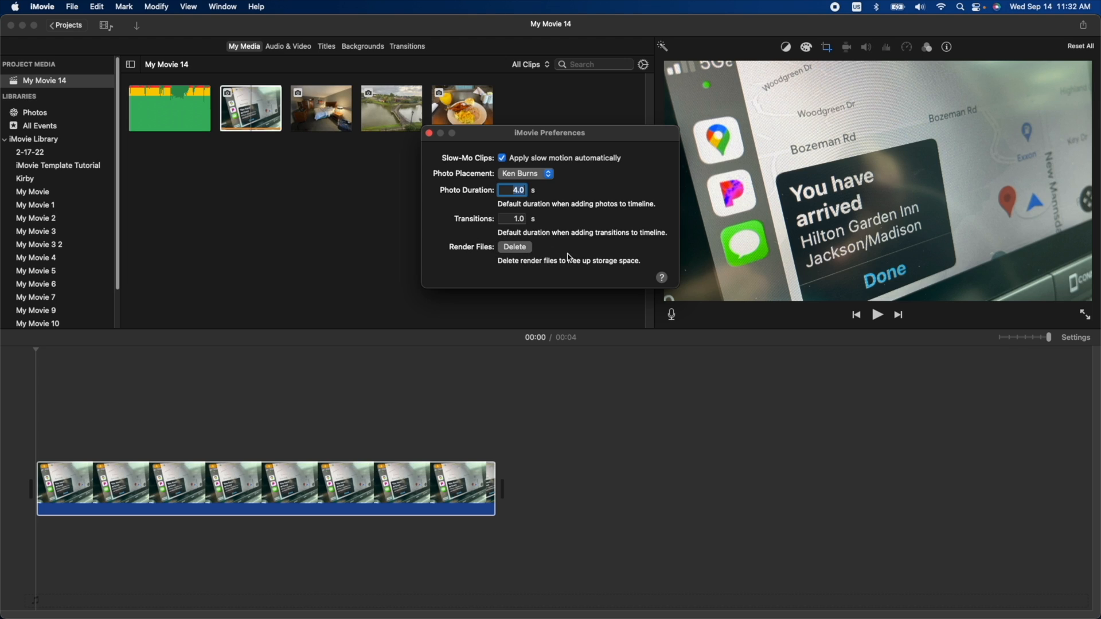
mouse_move(612, 253)
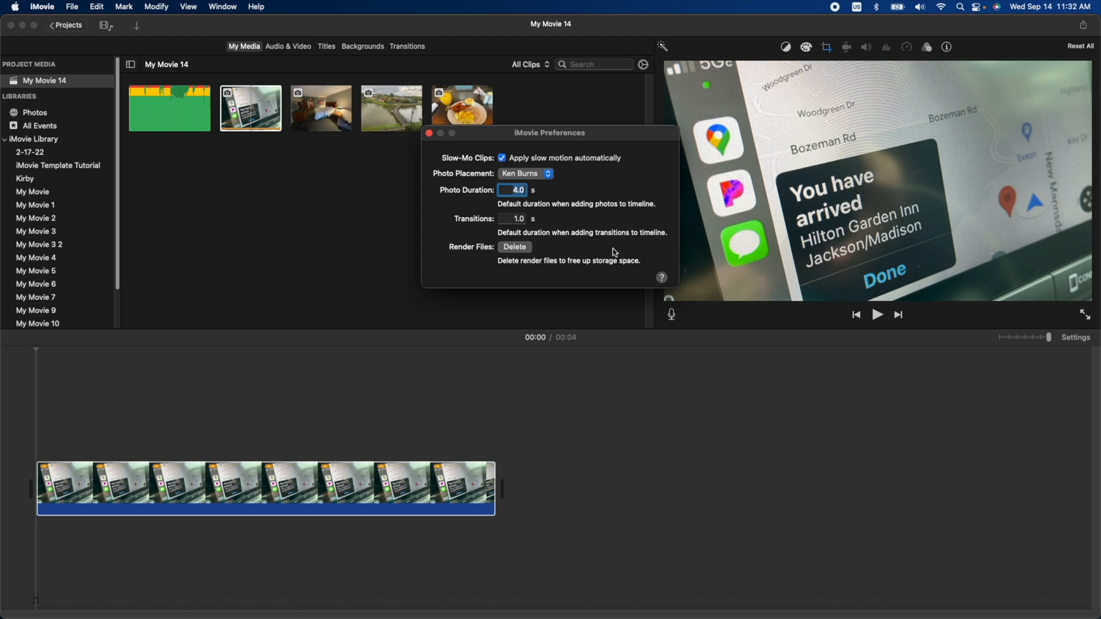
mouse_move(578, 167)
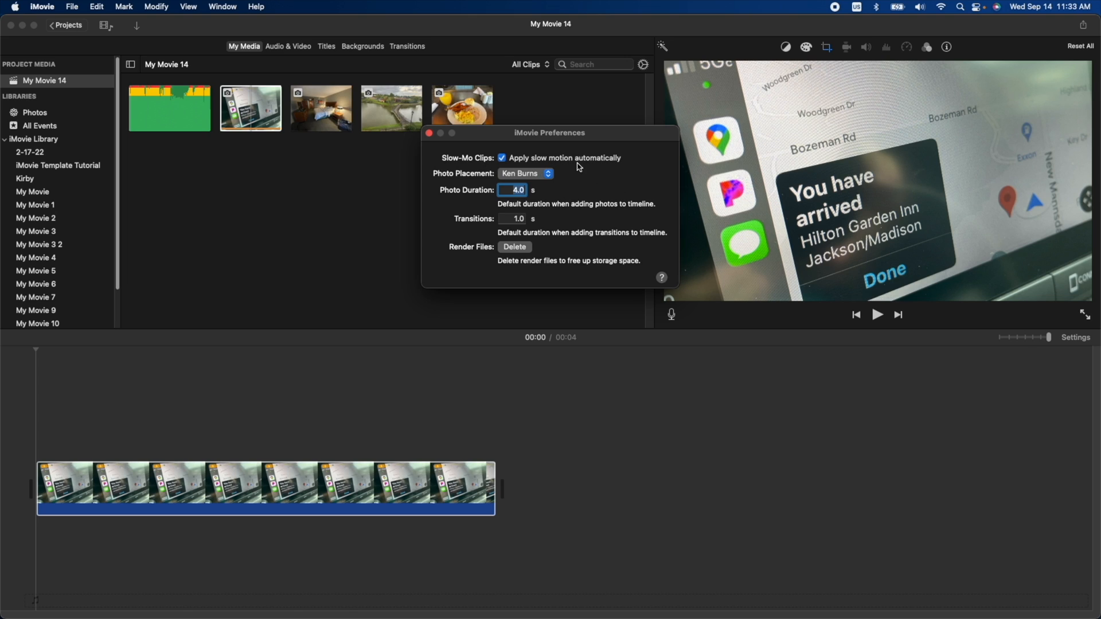
mouse_move(621, 174)
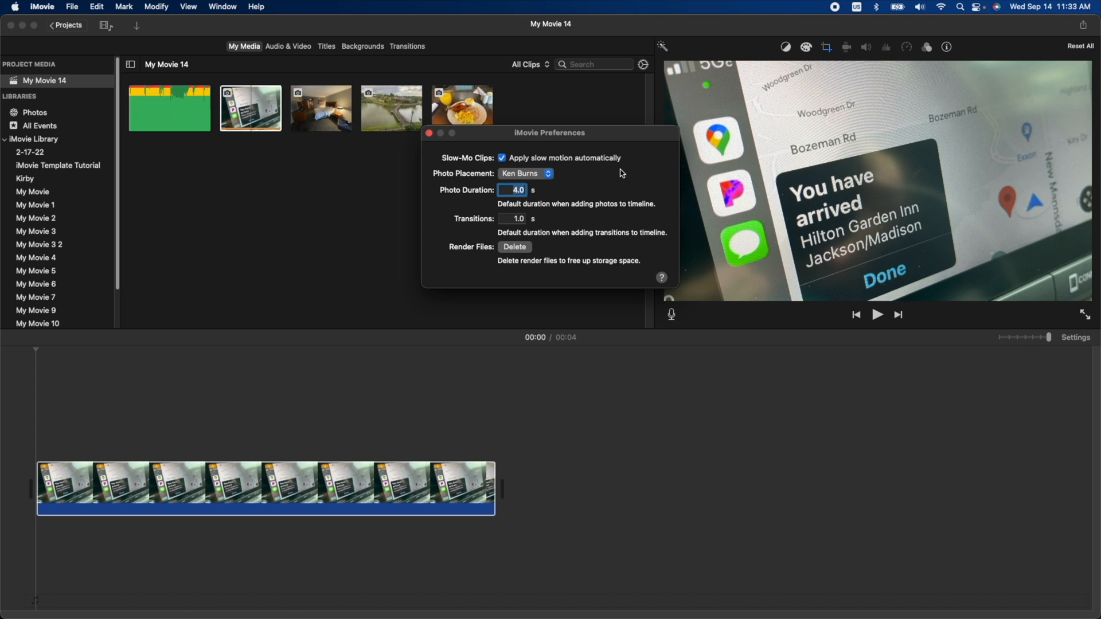
mouse_move(434, 144)
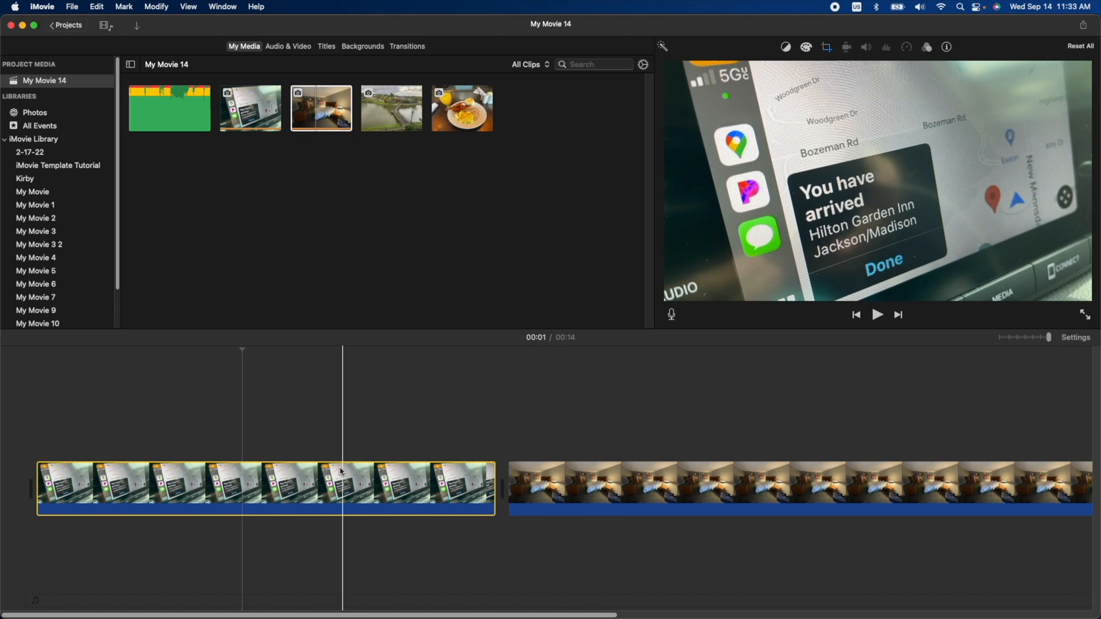
Add the remaining photo to the end of the timeline so all four sit in sequence.
left_click(826, 47)
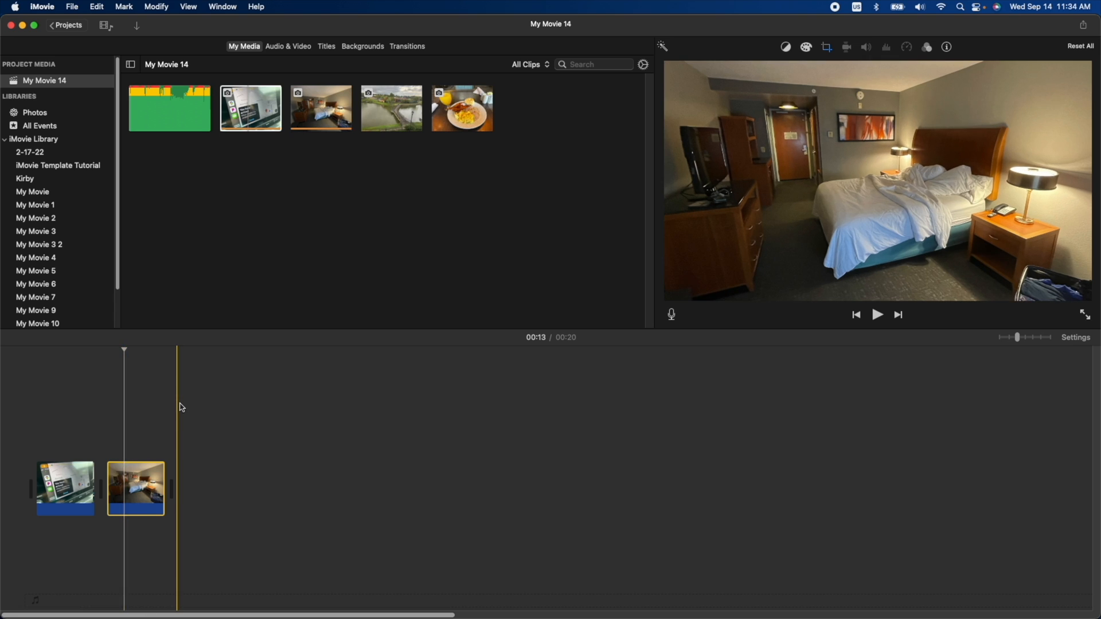
left_click_drag(391, 108, 206, 487)
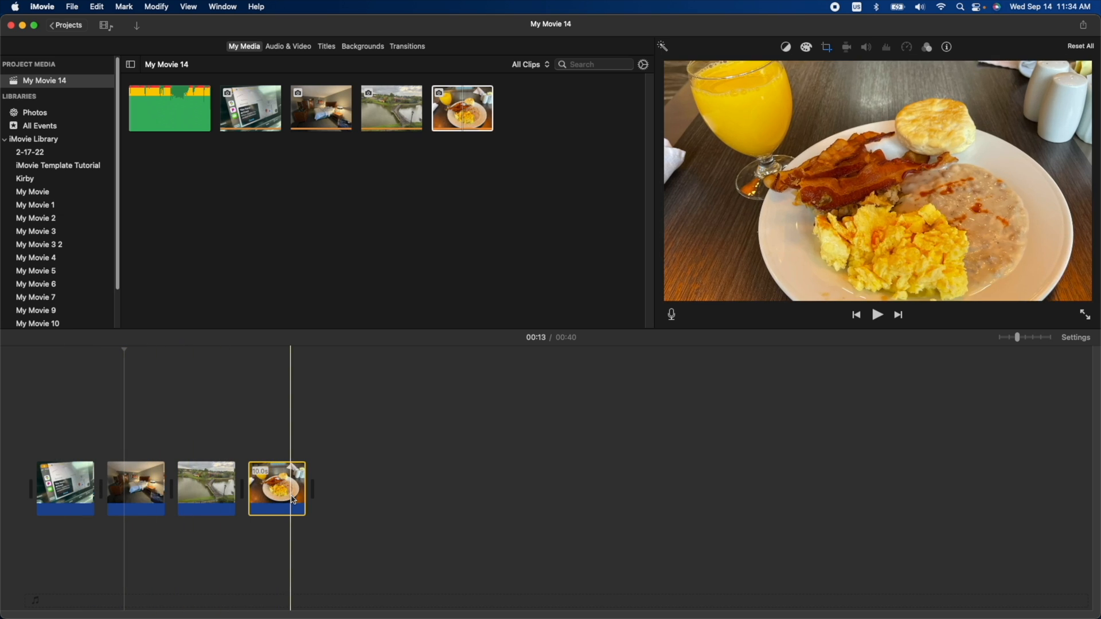
mouse_move(64, 488)
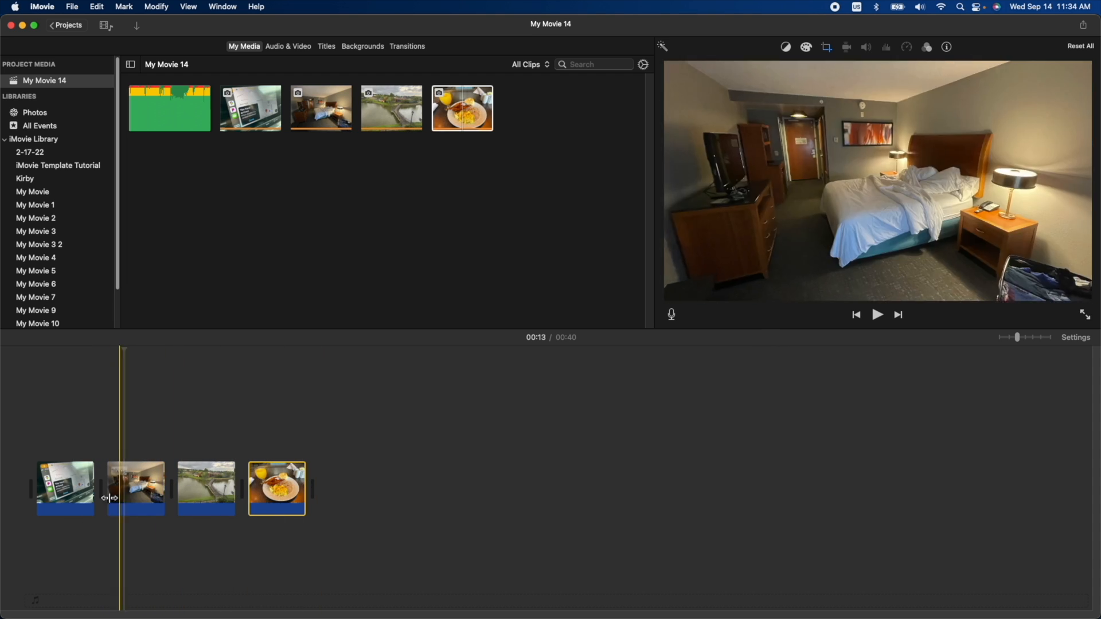
Select the boardwalk clip and show its Ken Burns start and end frames.
left_click(206, 489)
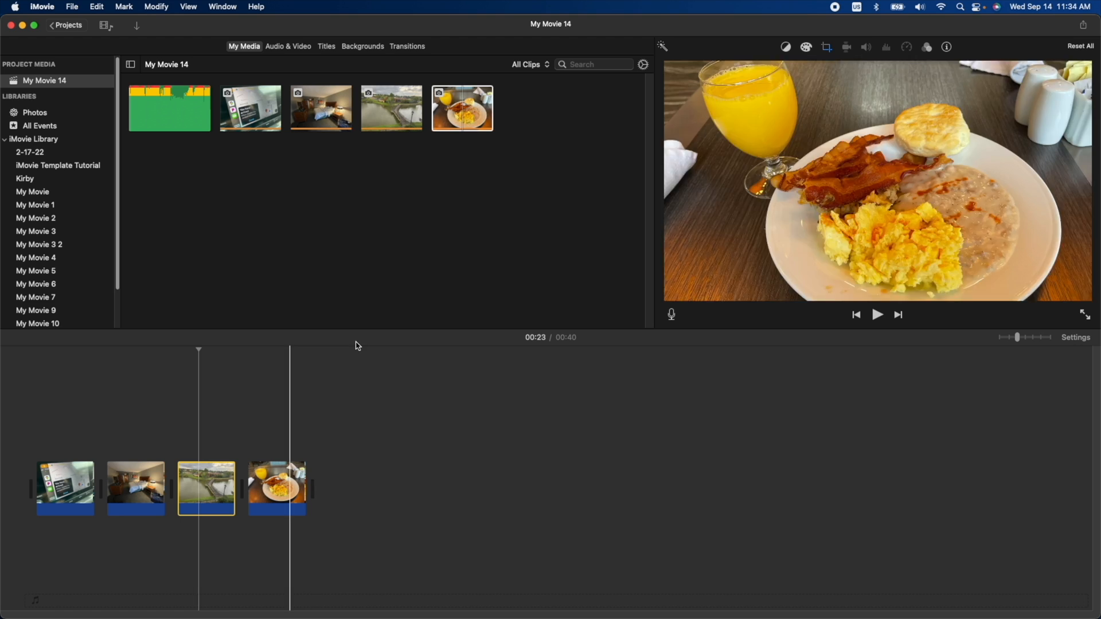
left_click(825, 47)
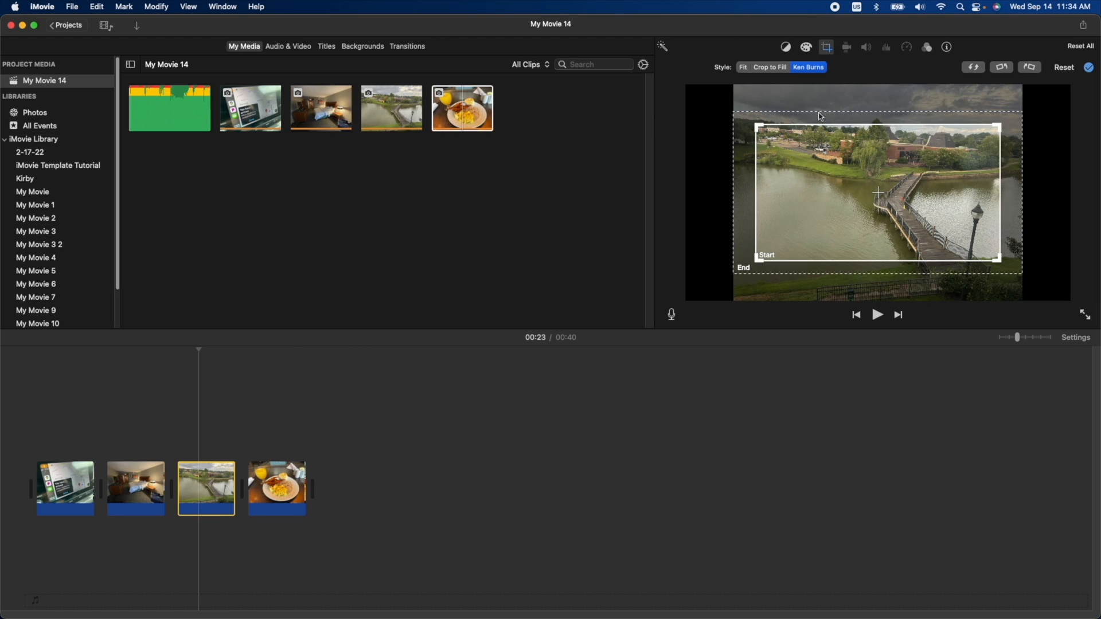
mouse_move(818, 84)
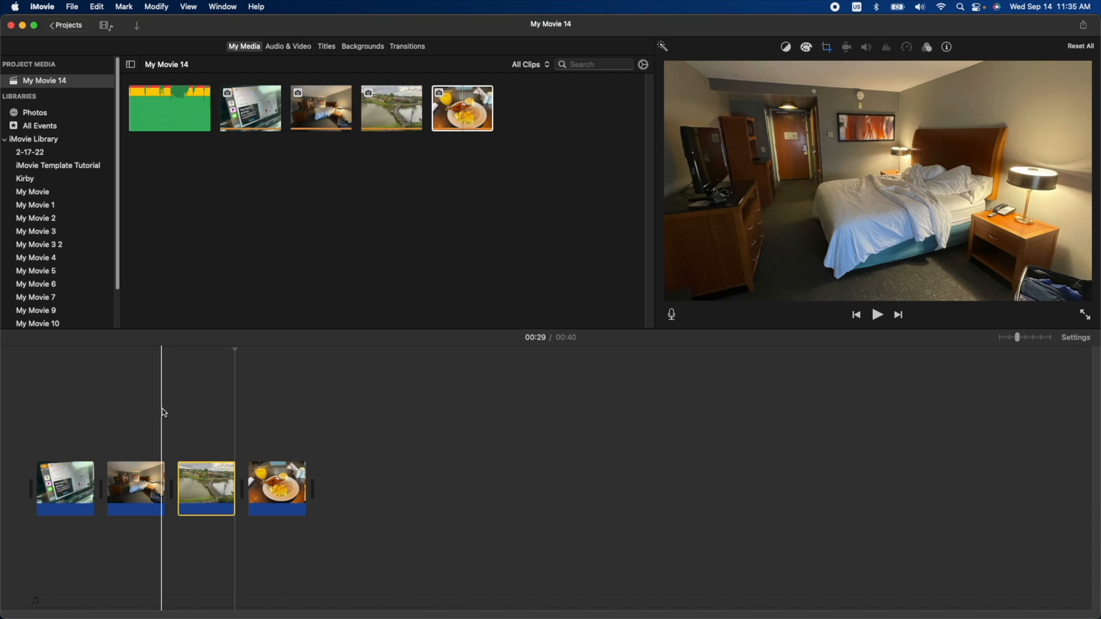
Play the slideshow through the boardwalk clip and pause on the breakfast photo.
left_click(876, 315)
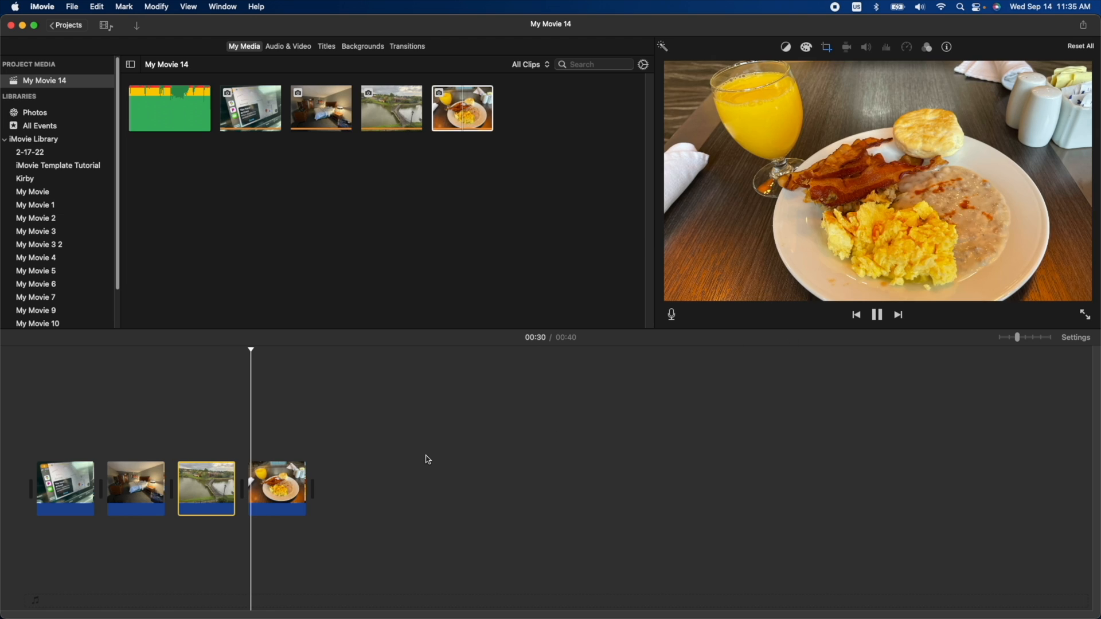
left_click(876, 315)
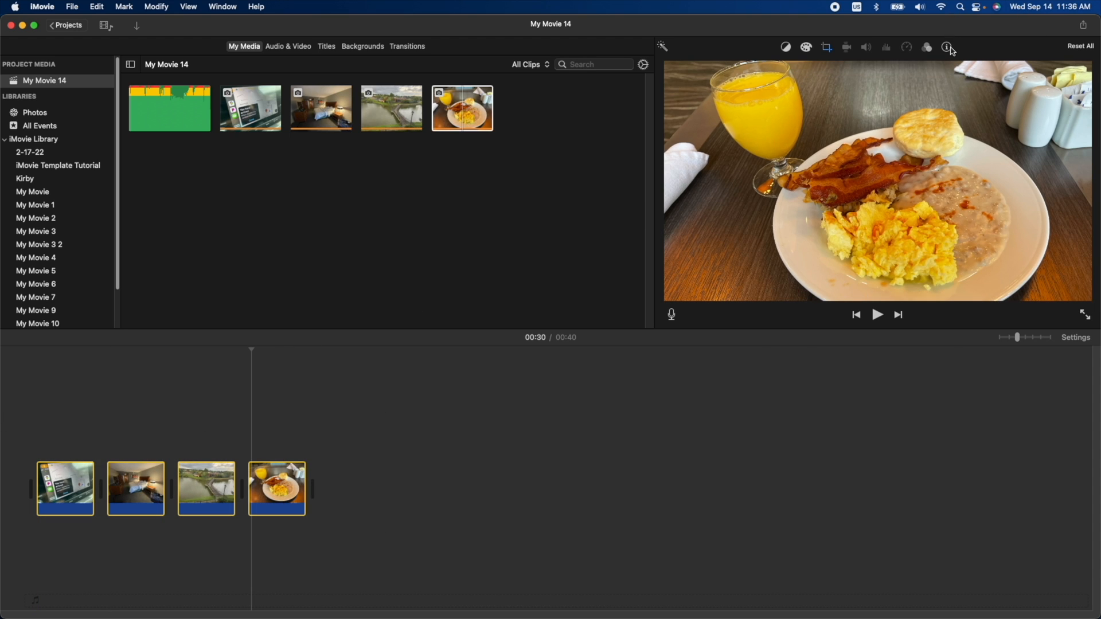
Set all photo clips to 5.0 seconds and replay the 19-second movie from the start.
left_click(945, 47)
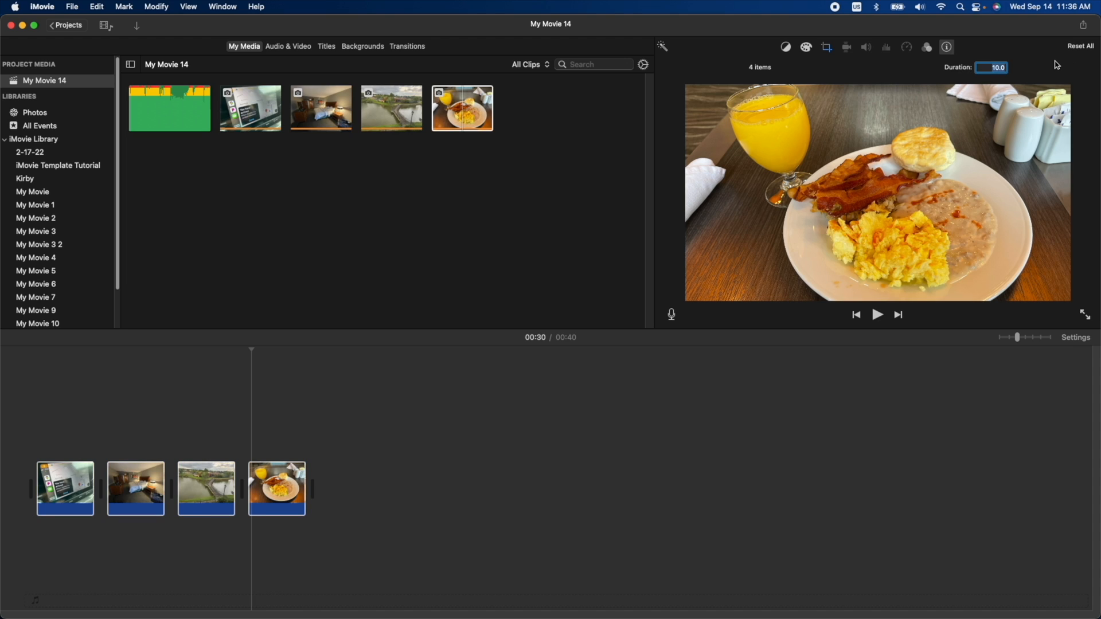
type("5.0")
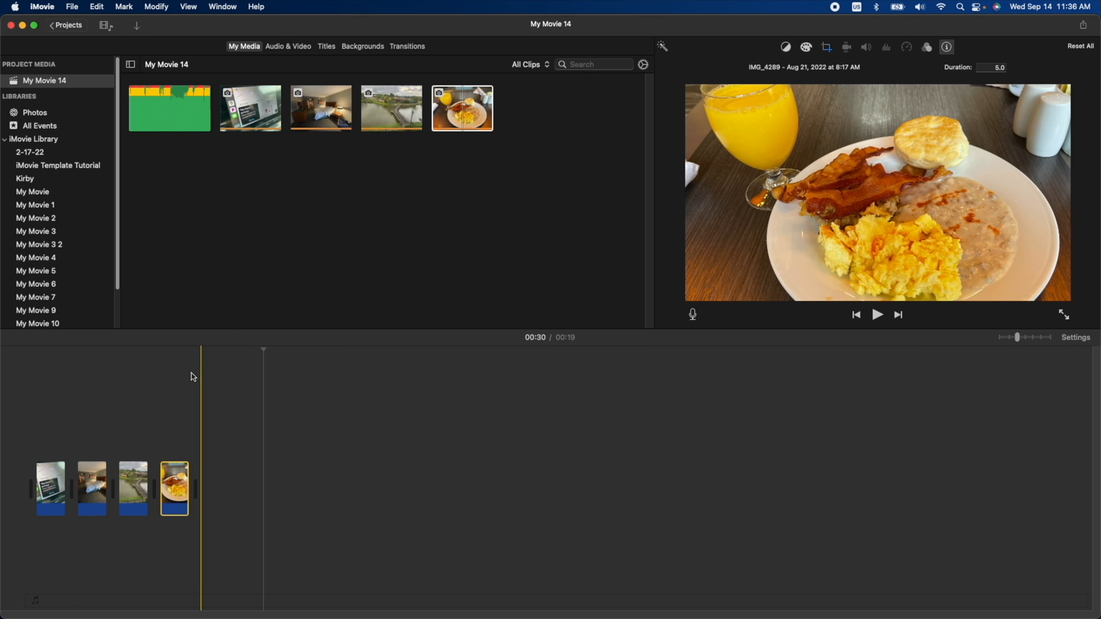
left_click(50, 488)
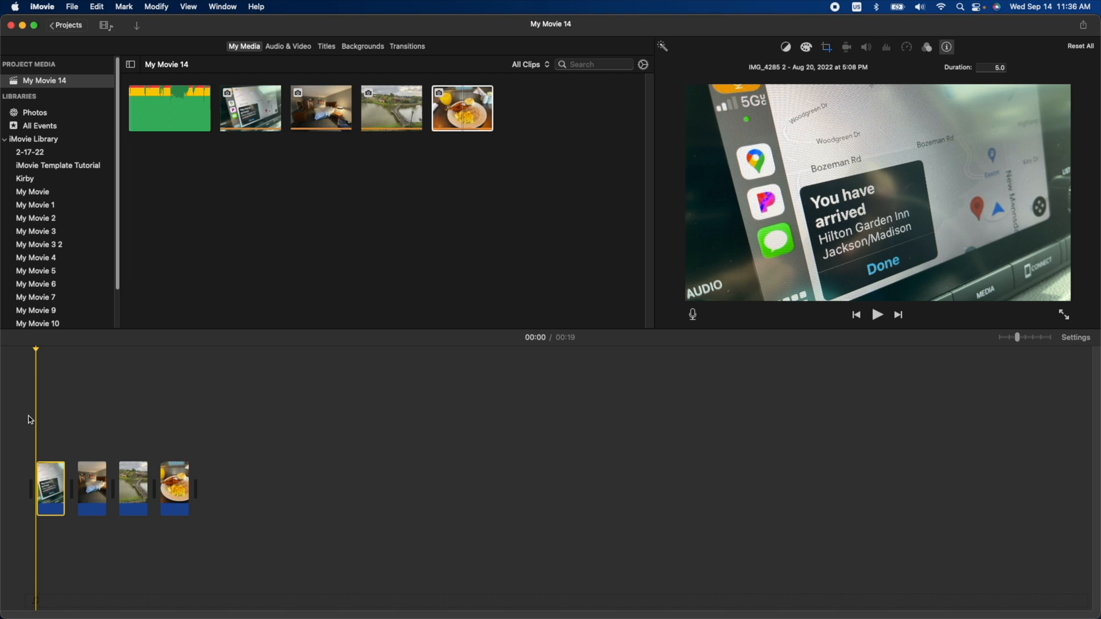
left_click(877, 315)
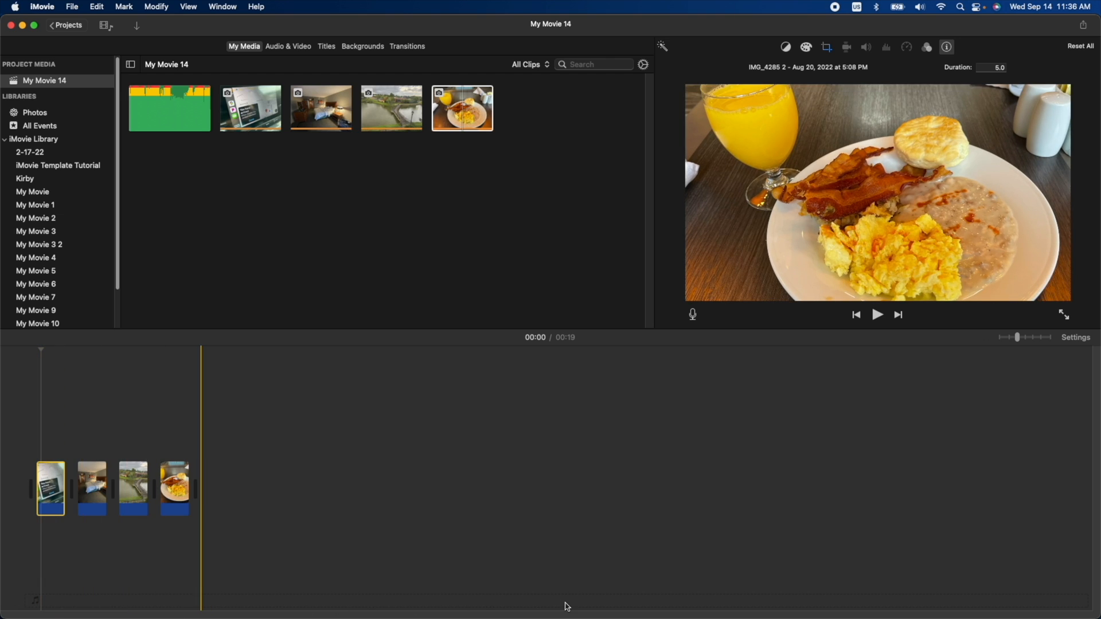
mouse_move(251, 522)
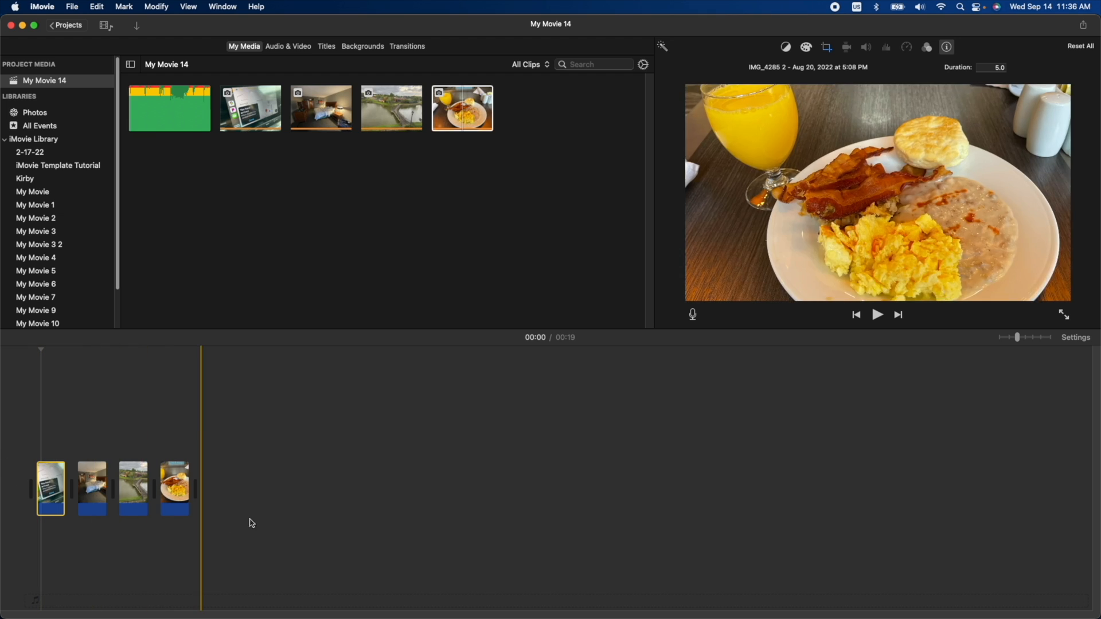
mouse_move(404, 459)
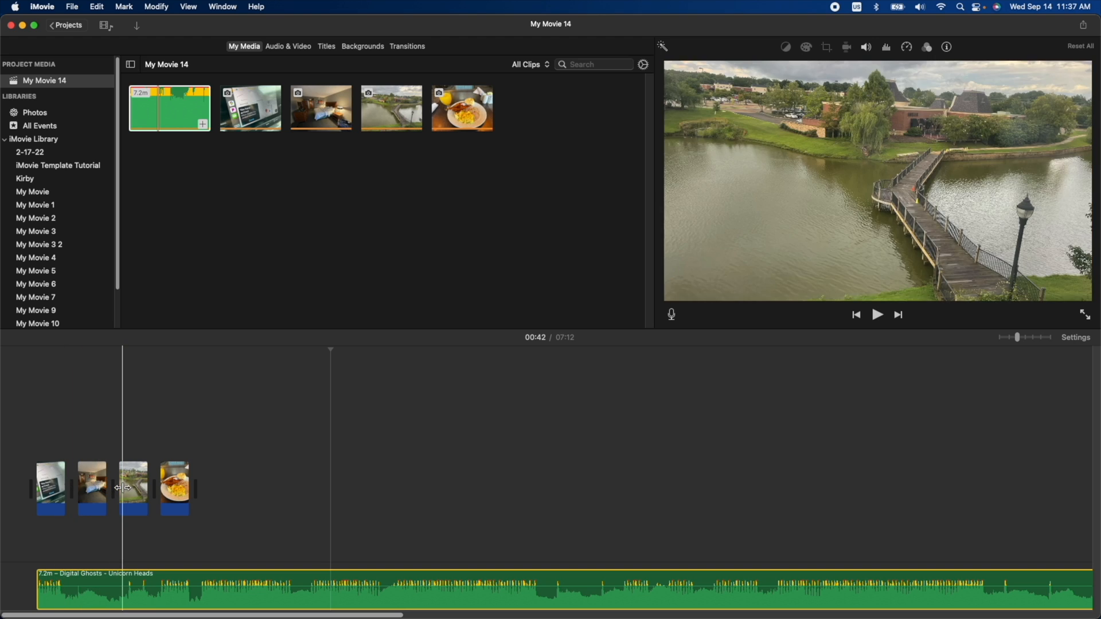
Reframe the breakfast photo's Ken Burns: start wide over the eggs, end tight on the biscuit.
left_click(174, 488)
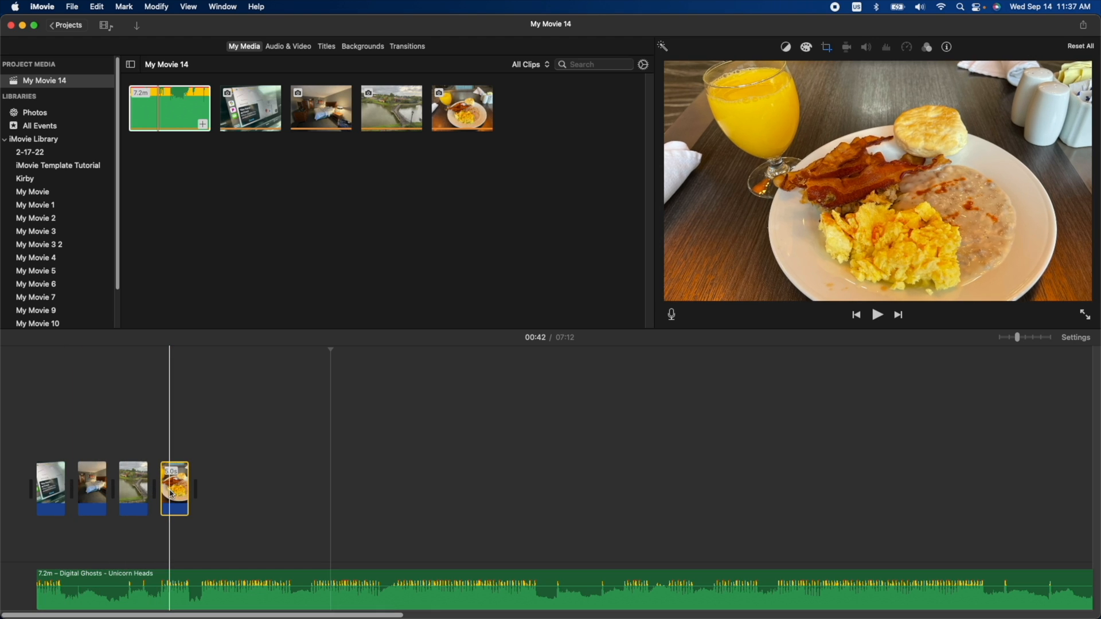
left_click(826, 47)
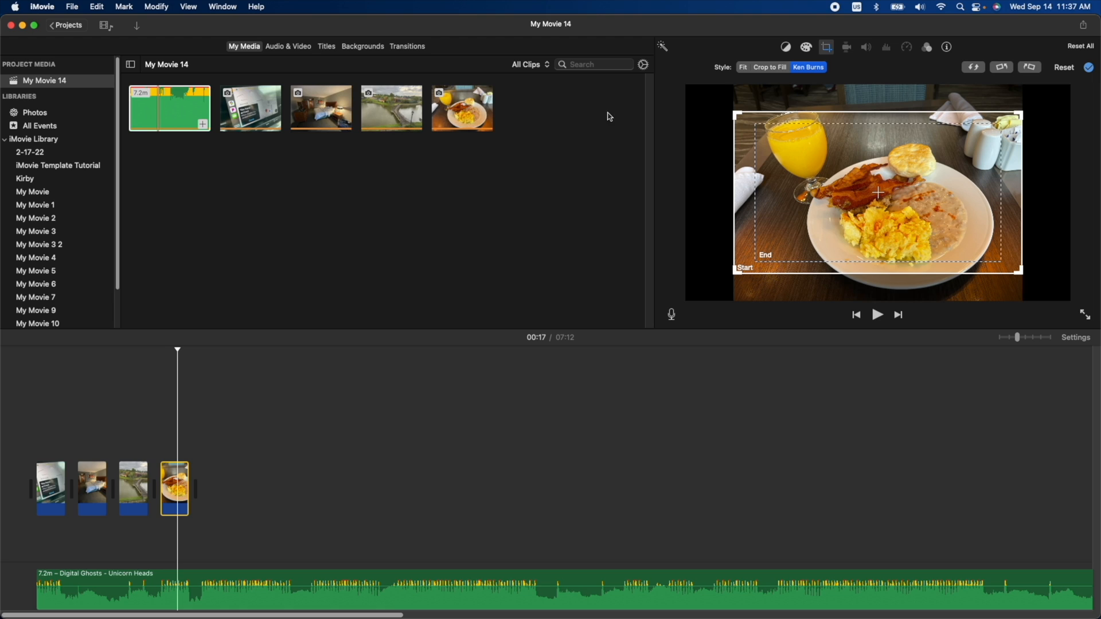
mouse_move(762, 266)
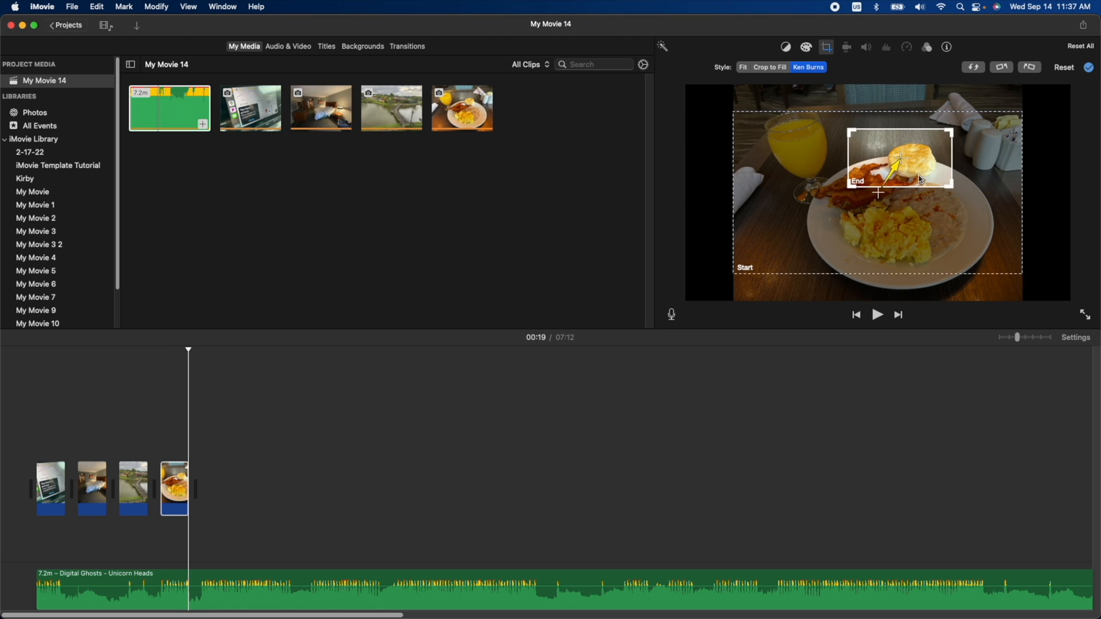
left_click_drag(898, 156, 911, 161)
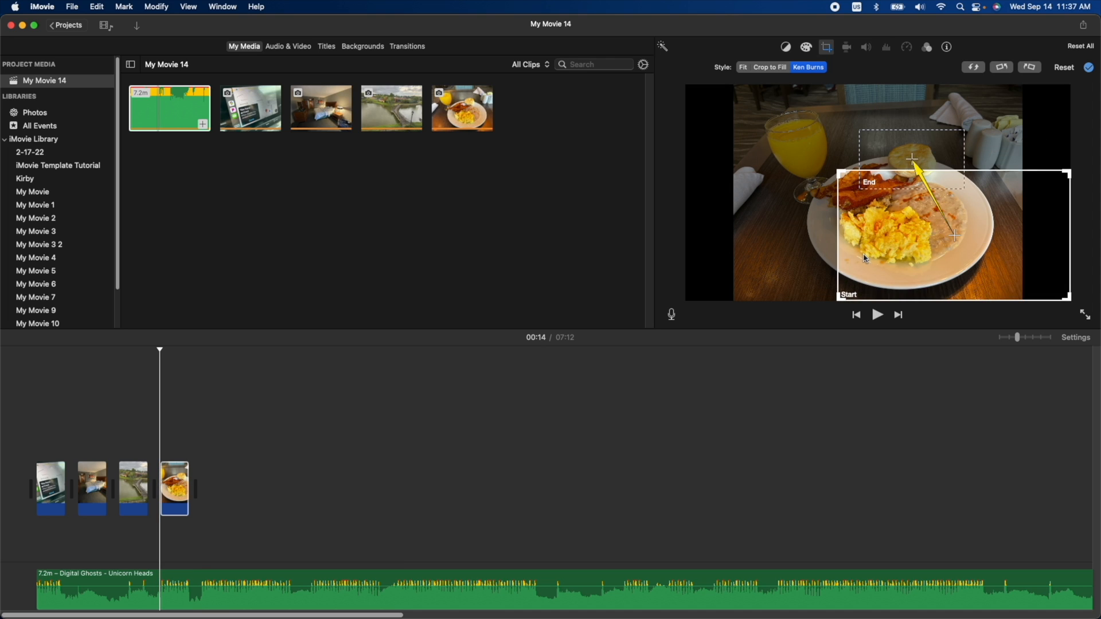
left_click_drag(952, 235, 828, 235)
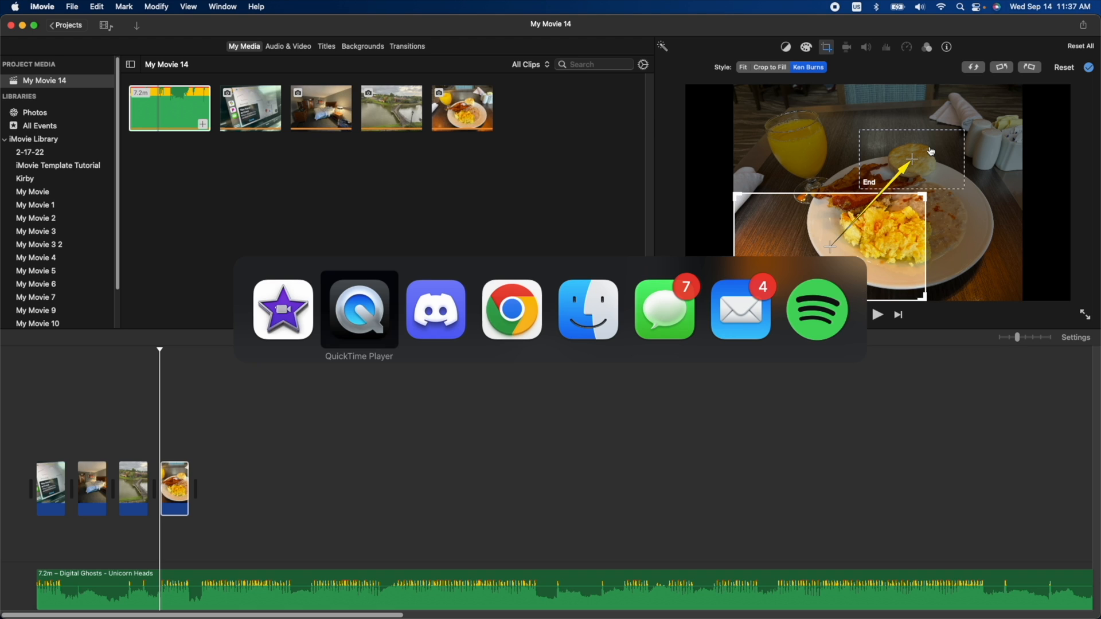
left_click(359, 310)
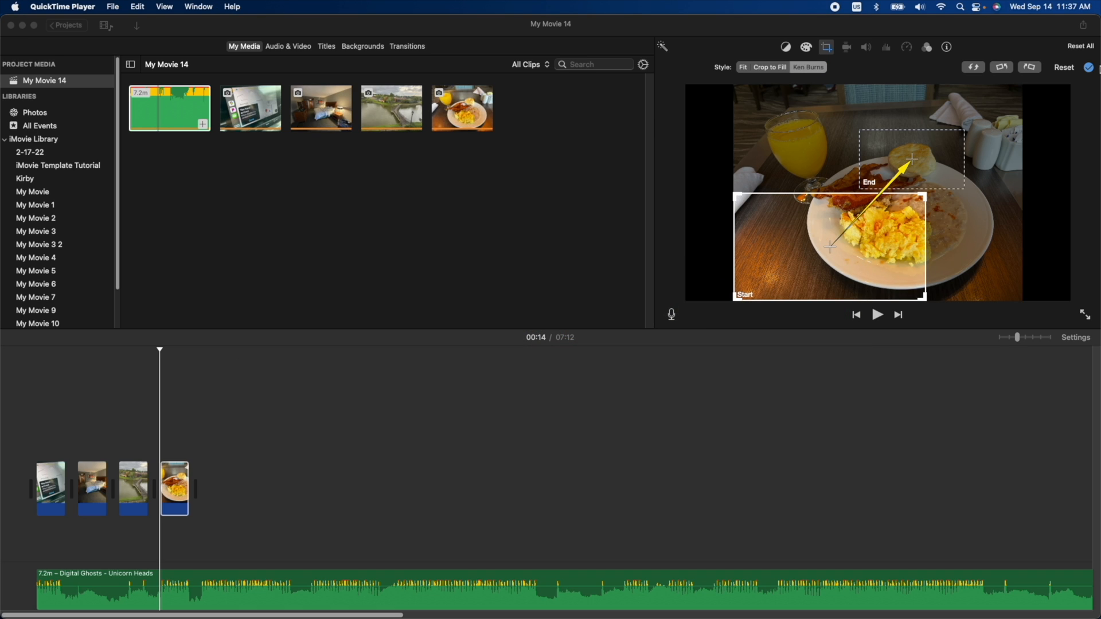
mouse_move(771, 294)
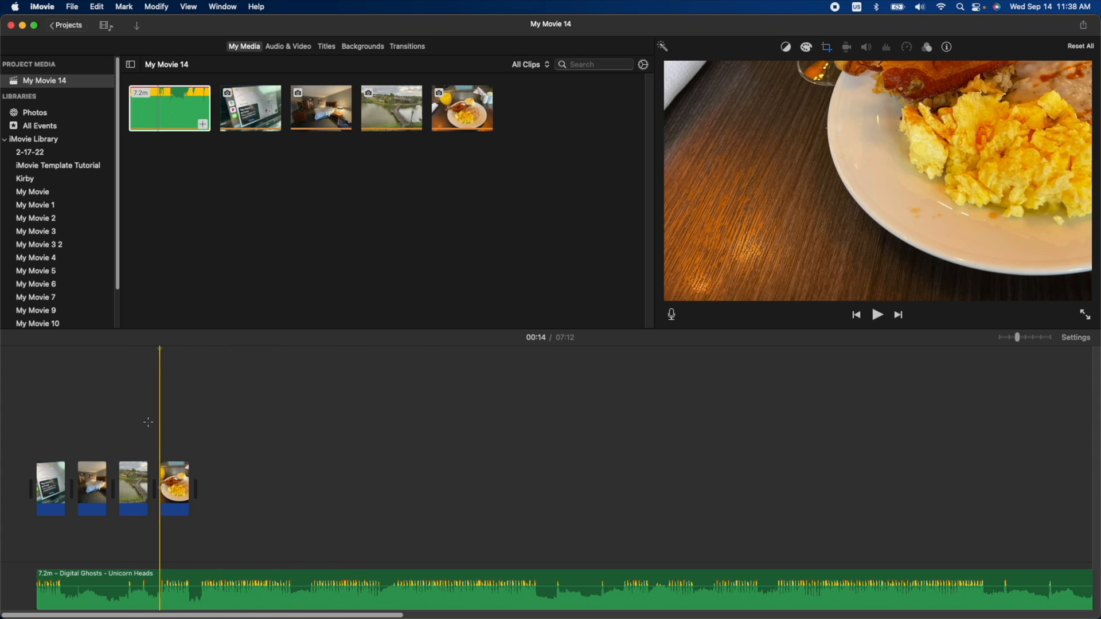
Apply the adjusted Ken Burns motion and preview the breakfast clip, then return to the start.
left_click(876, 315)
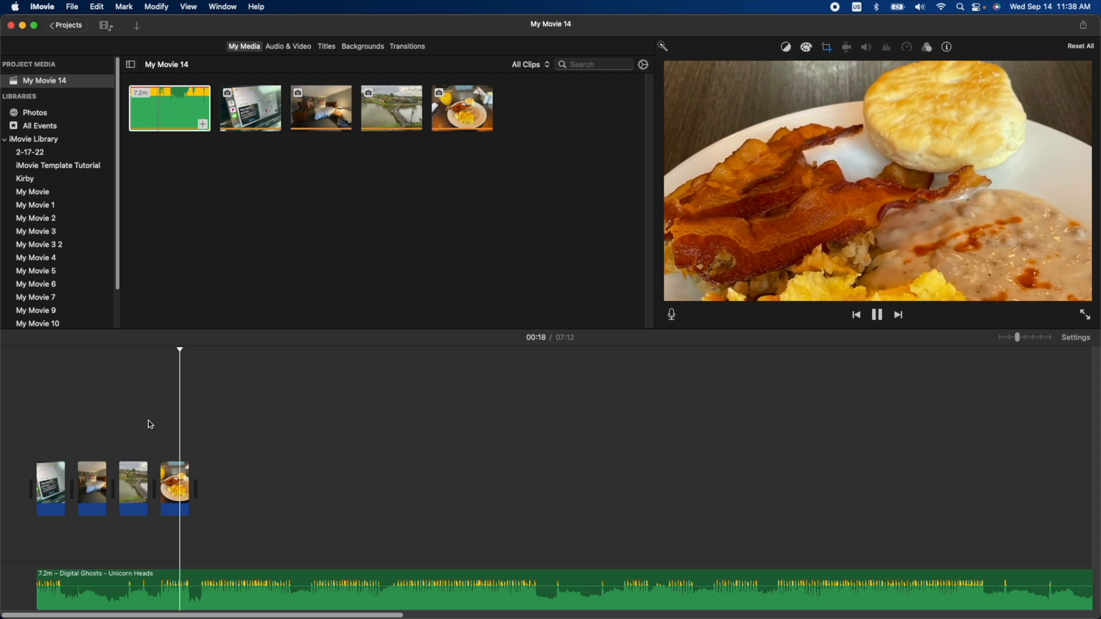
left_click(826, 46)
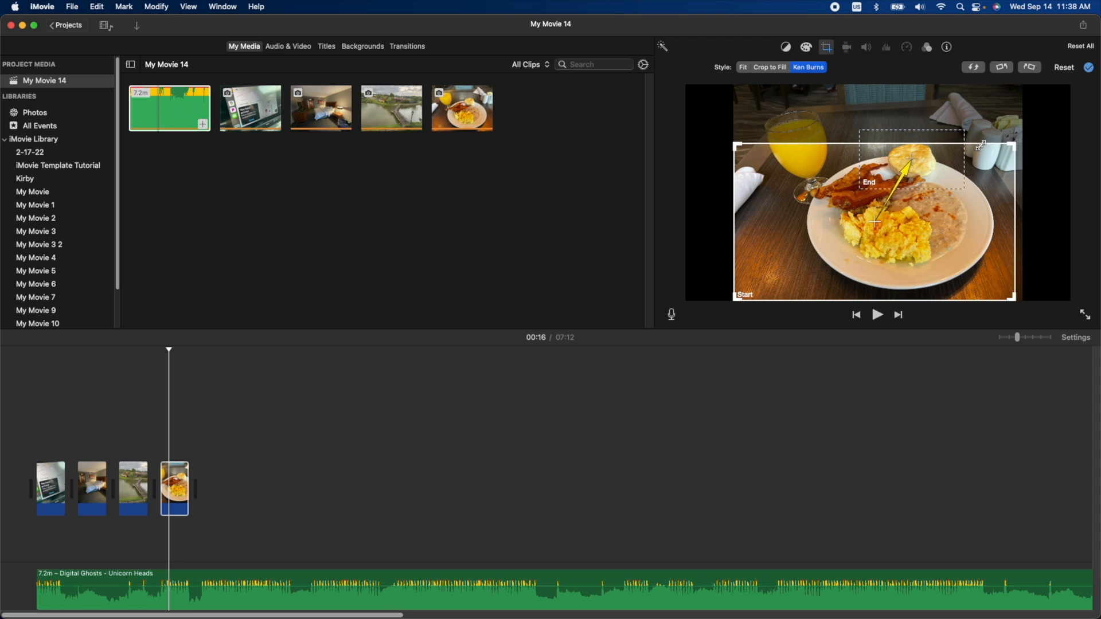
left_click(826, 46)
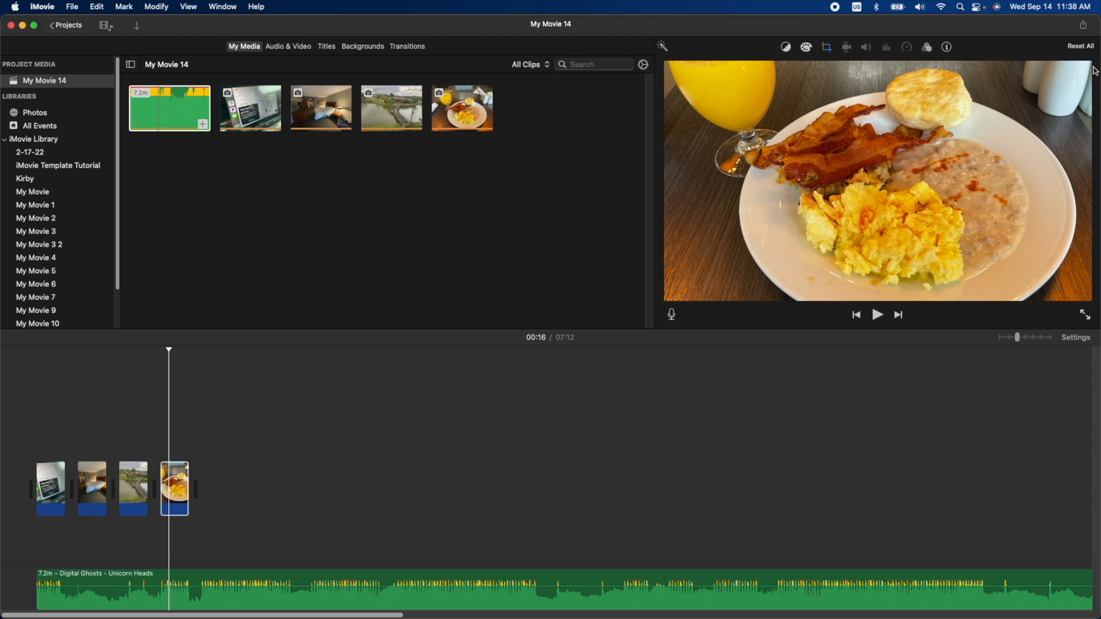
left_click(876, 314)
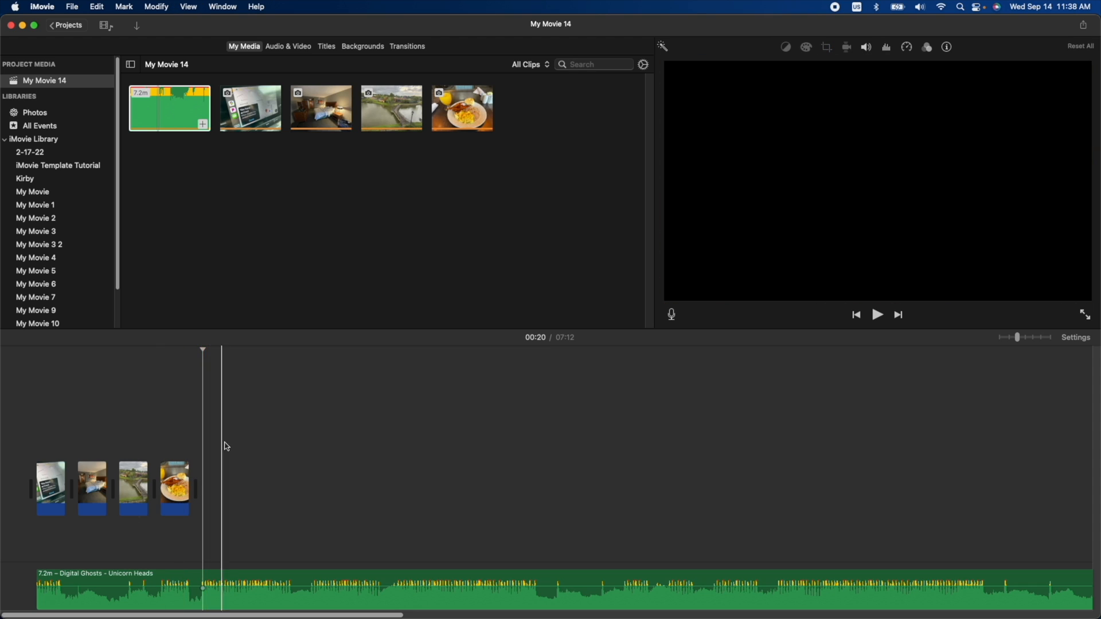
left_click(293, 457)
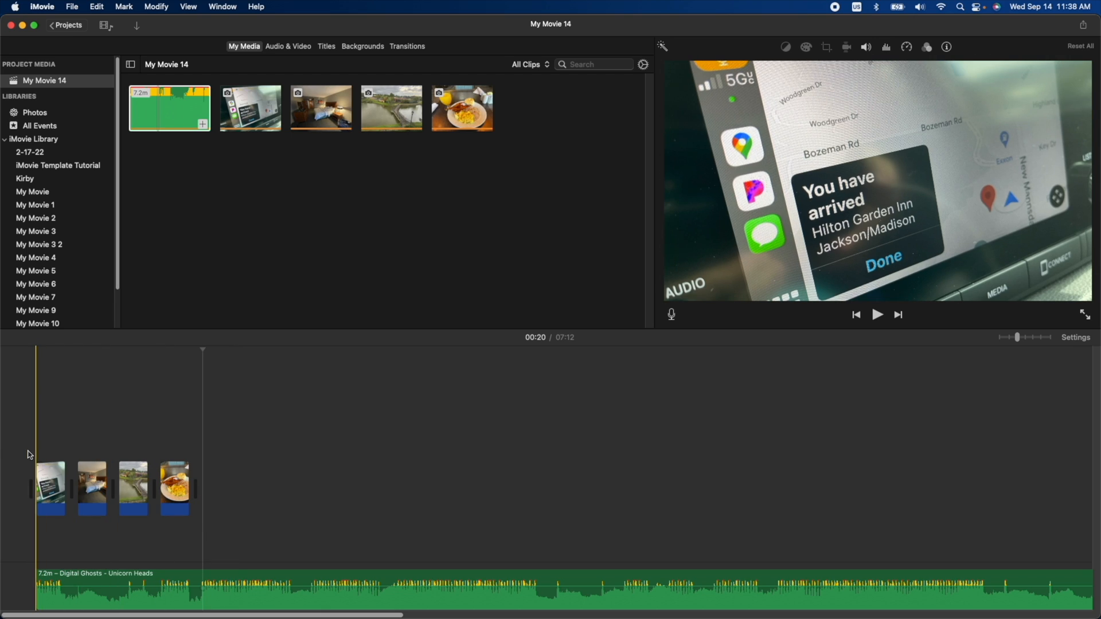
mouse_move(10, 445)
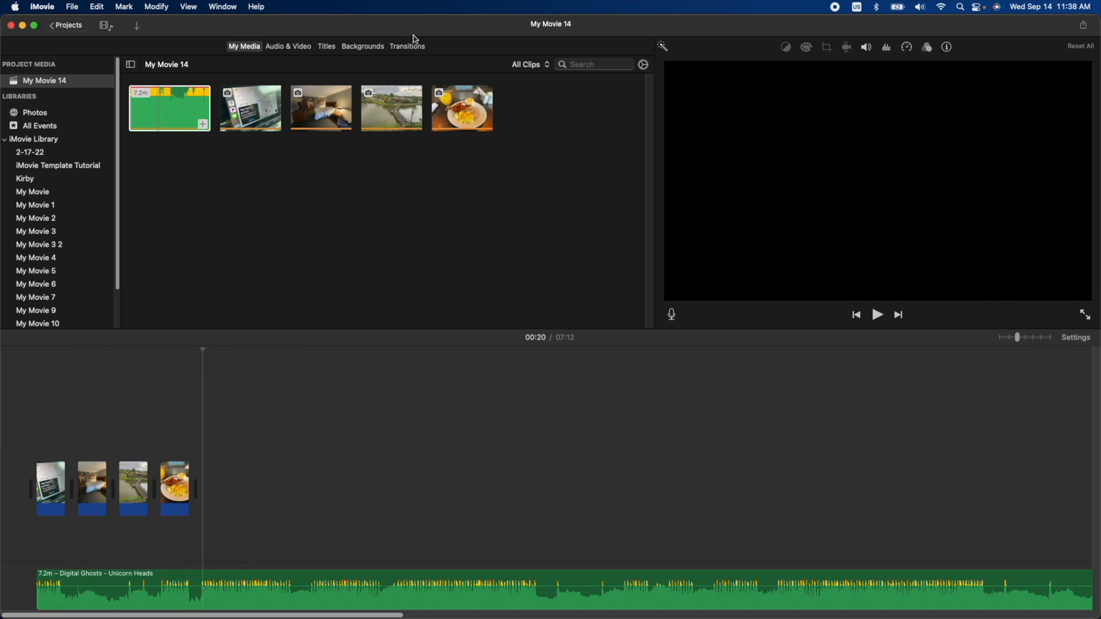
Add a Cross Dissolve transition between the first two photo clips and check it.
left_click(406, 46)
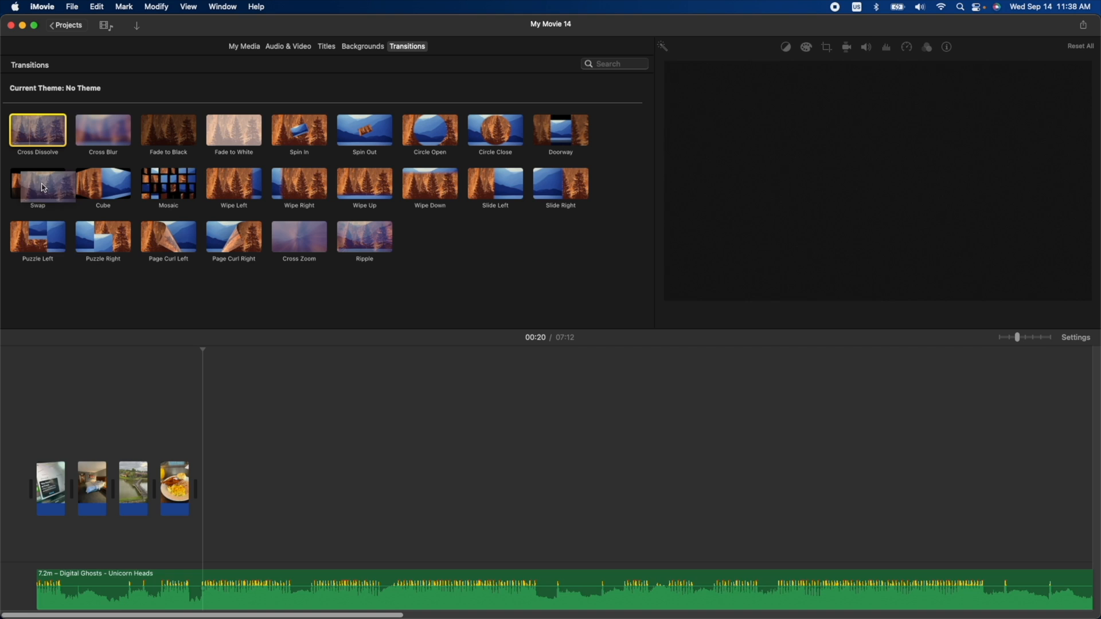
left_click(81, 488)
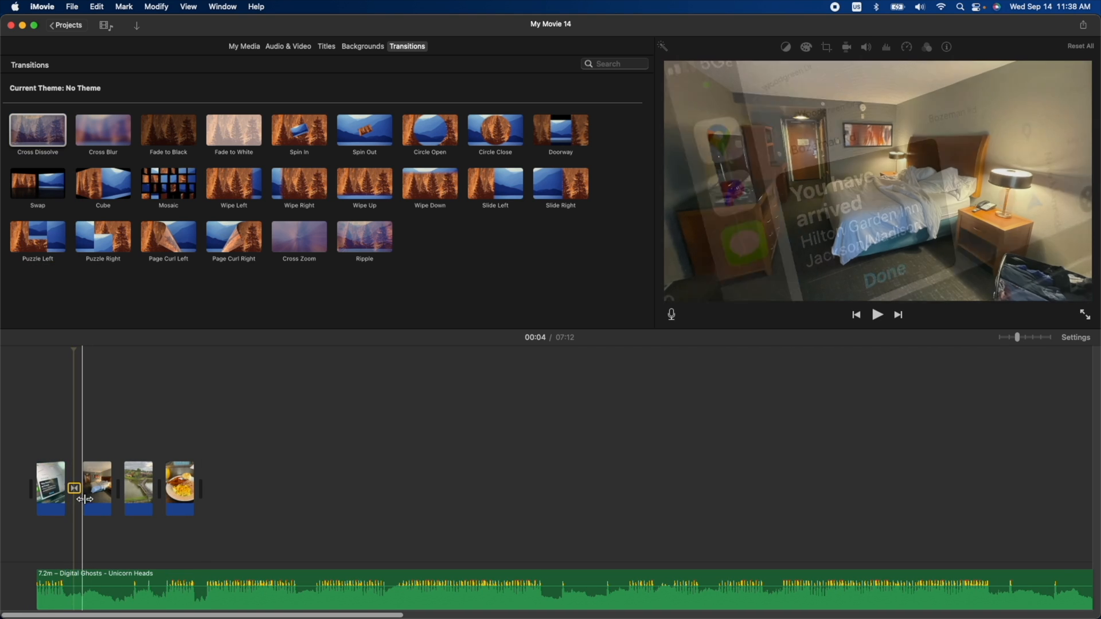
left_click_drag(82, 488, 55, 474)
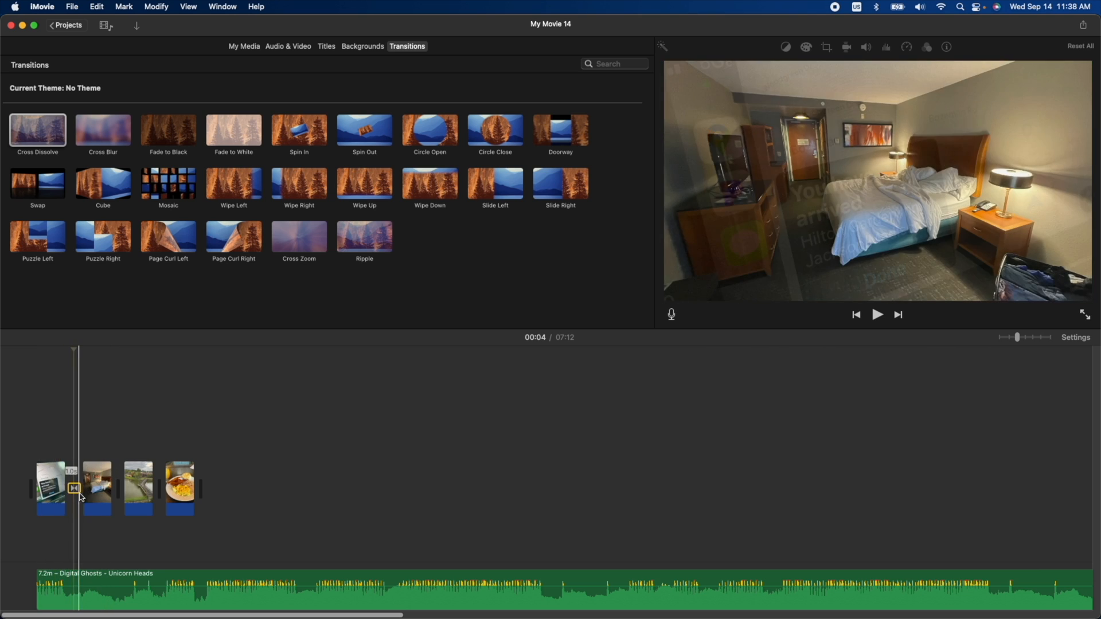
left_click(90, 488)
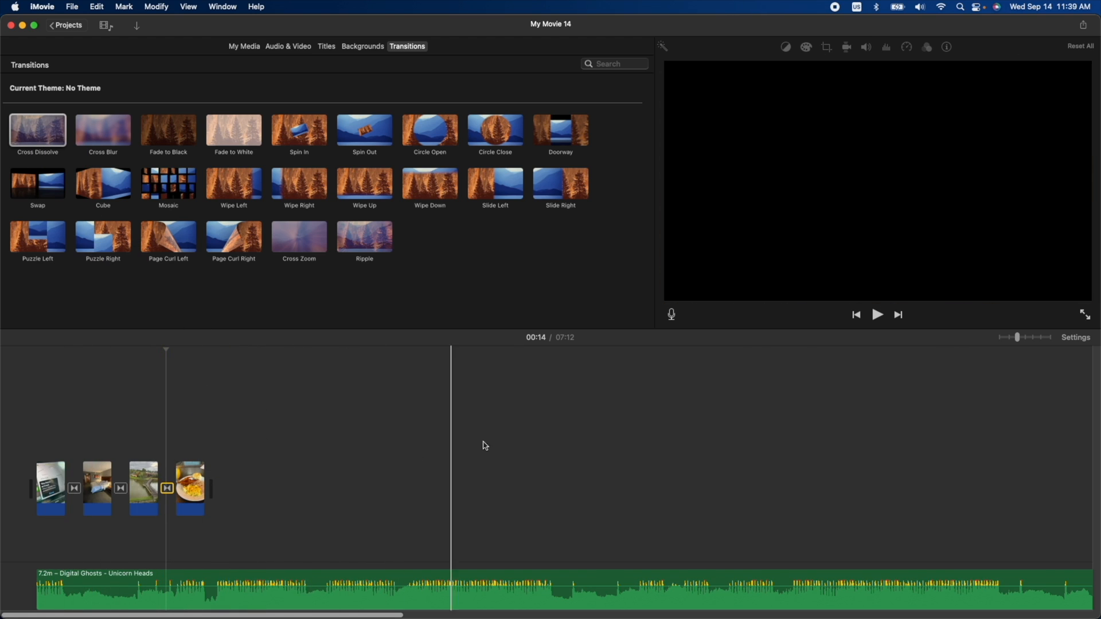
Enable 'Fade in from black' in the project settings so the slideshow starts from black.
left_click(1075, 337)
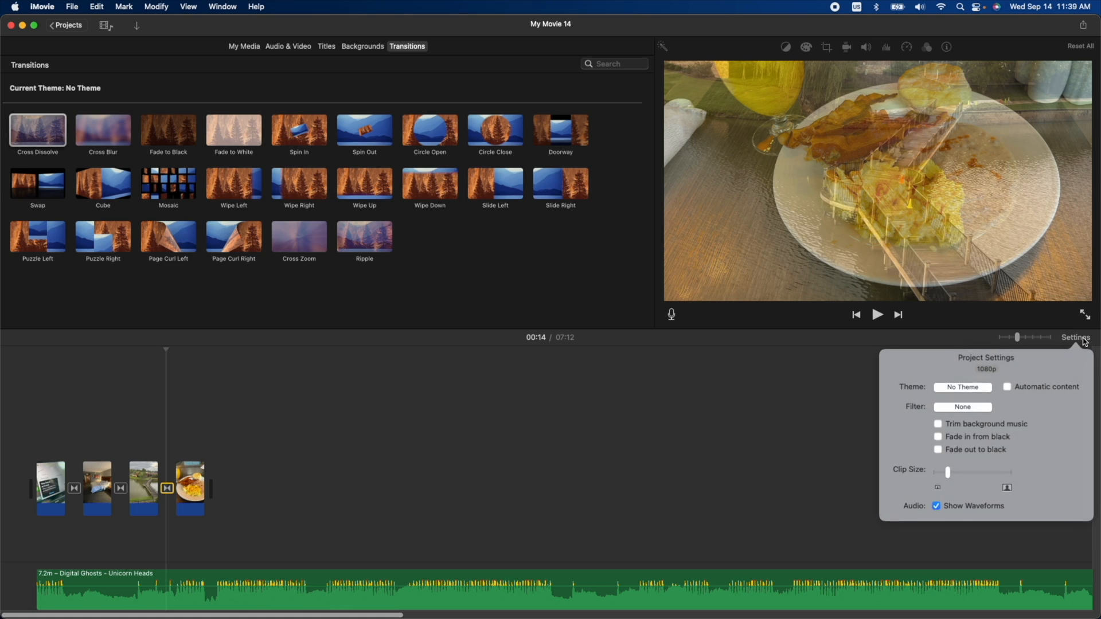
left_click(938, 435)
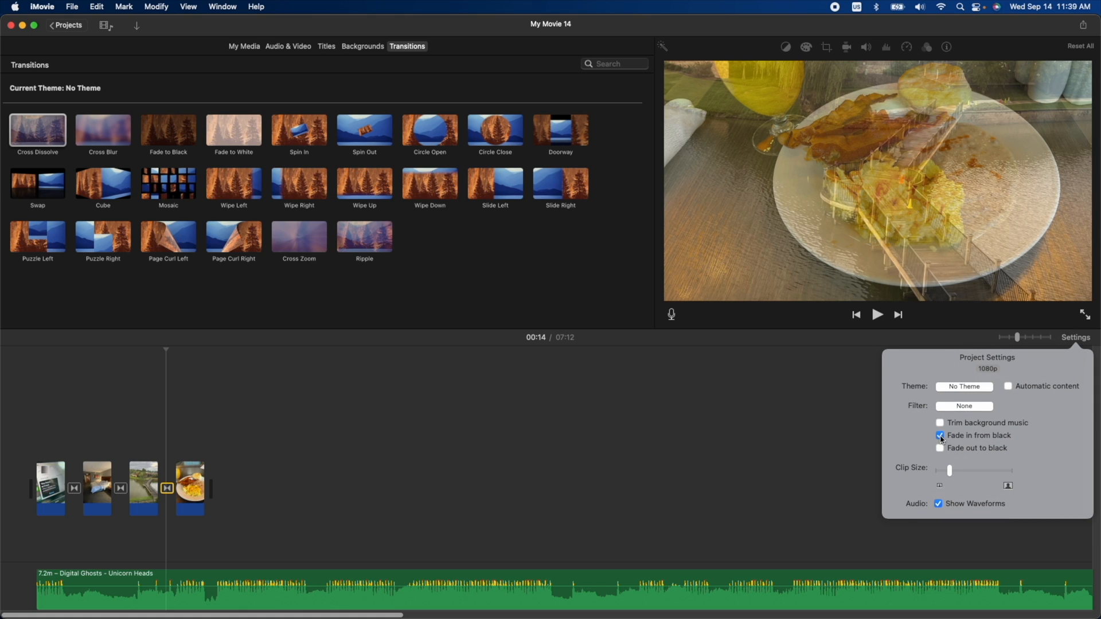
left_click(939, 448)
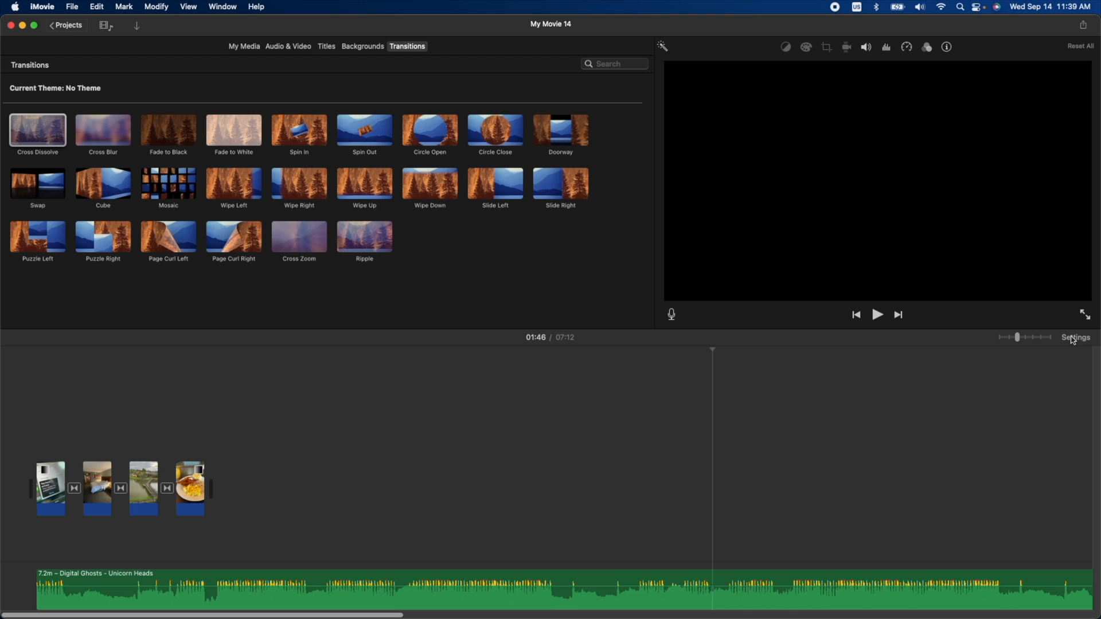
left_click(1075, 337)
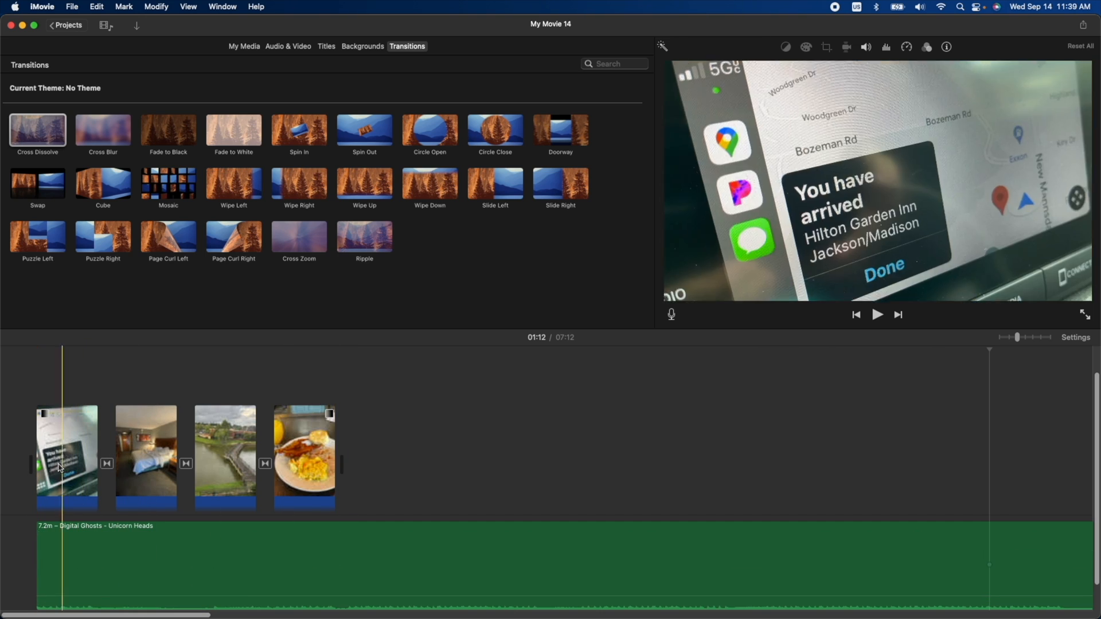
left_click(877, 314)
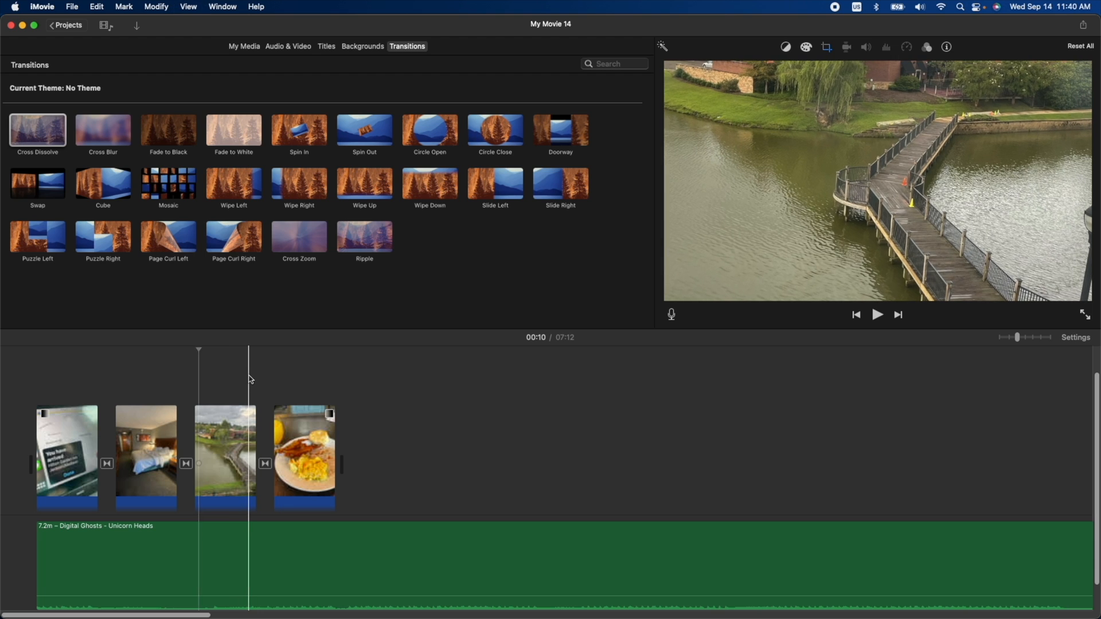
left_click(399, 351)
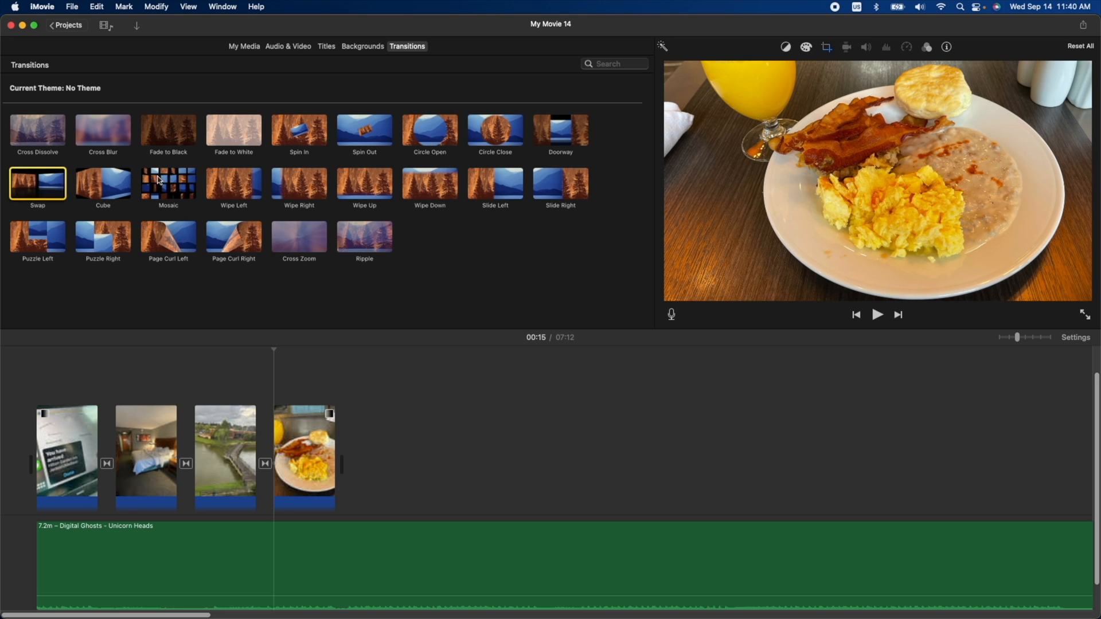
left_click_drag(168, 183, 194, 460)
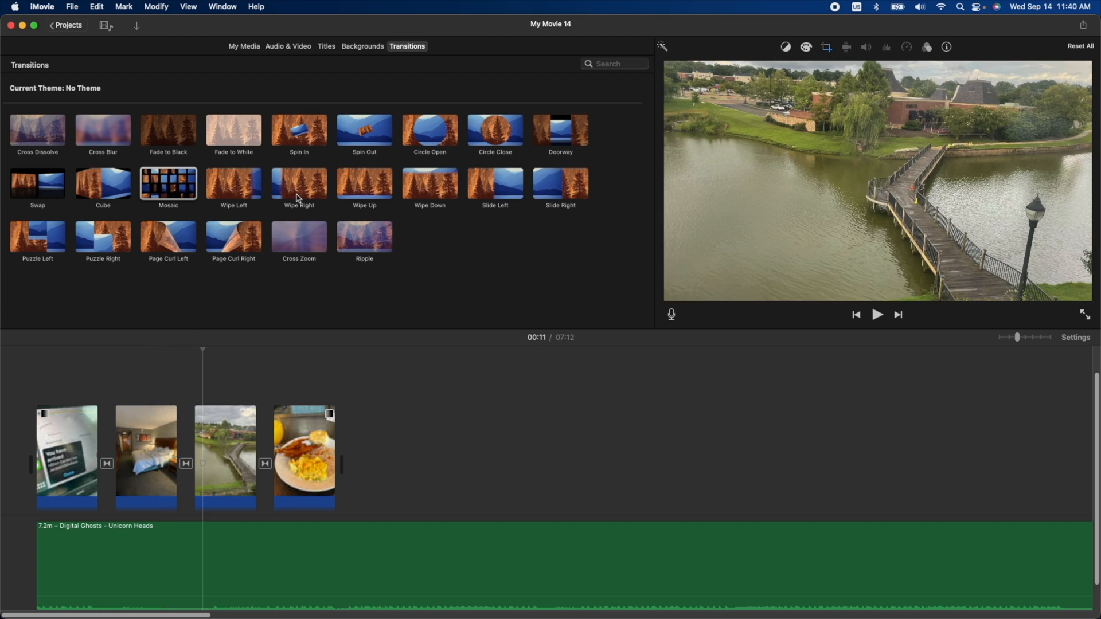
mouse_move(364, 239)
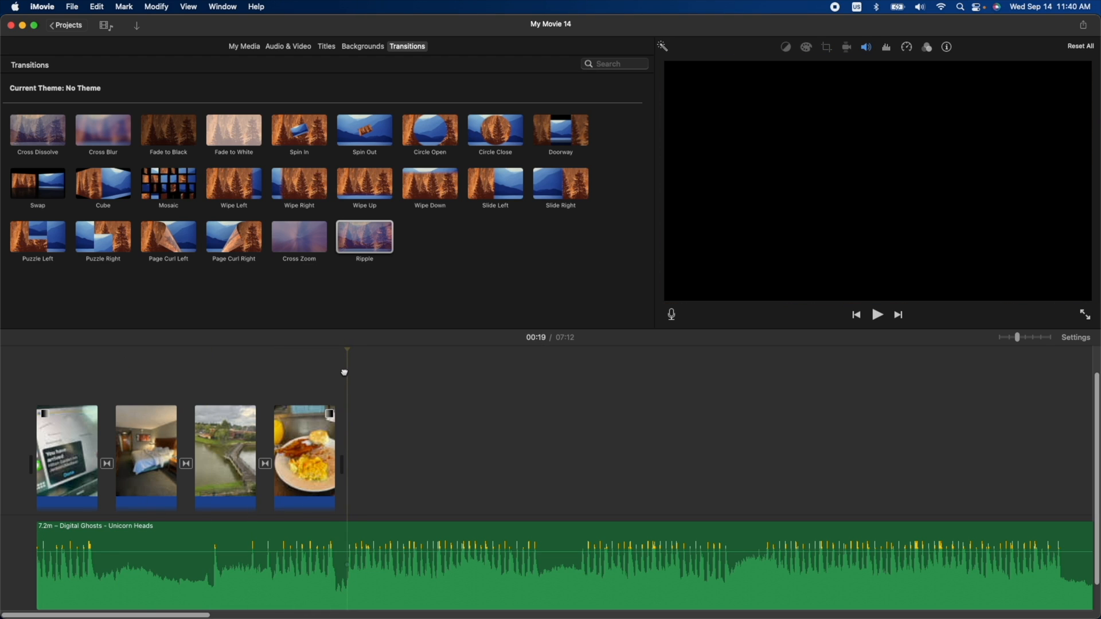
Split the music clip at the 19-second mark where the photos end and drop the leftover.
left_click(349, 538)
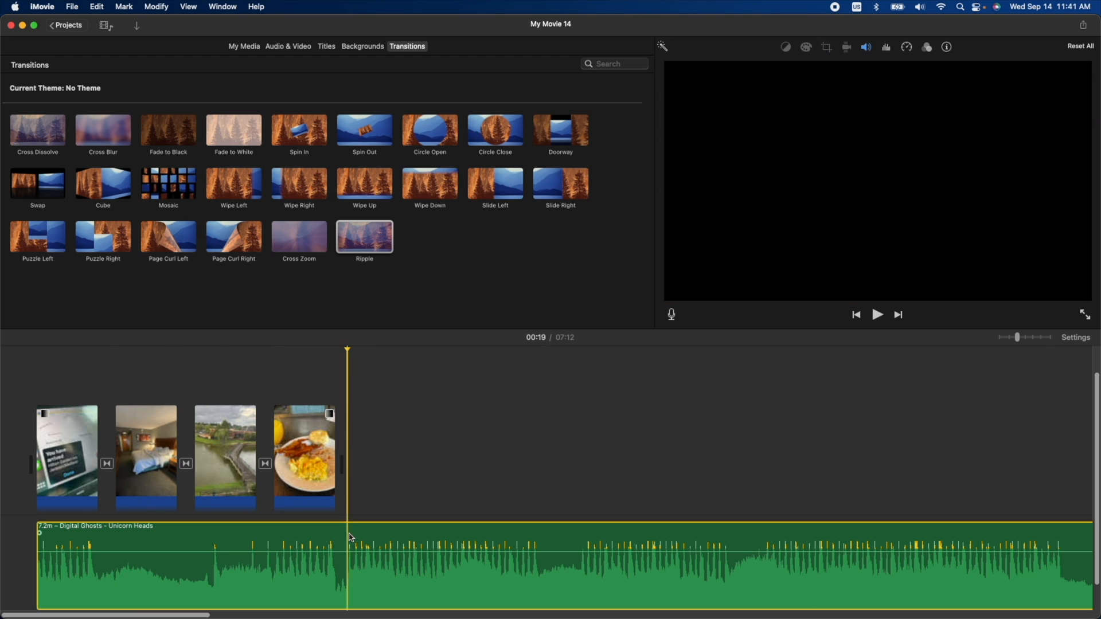
mouse_move(349, 569)
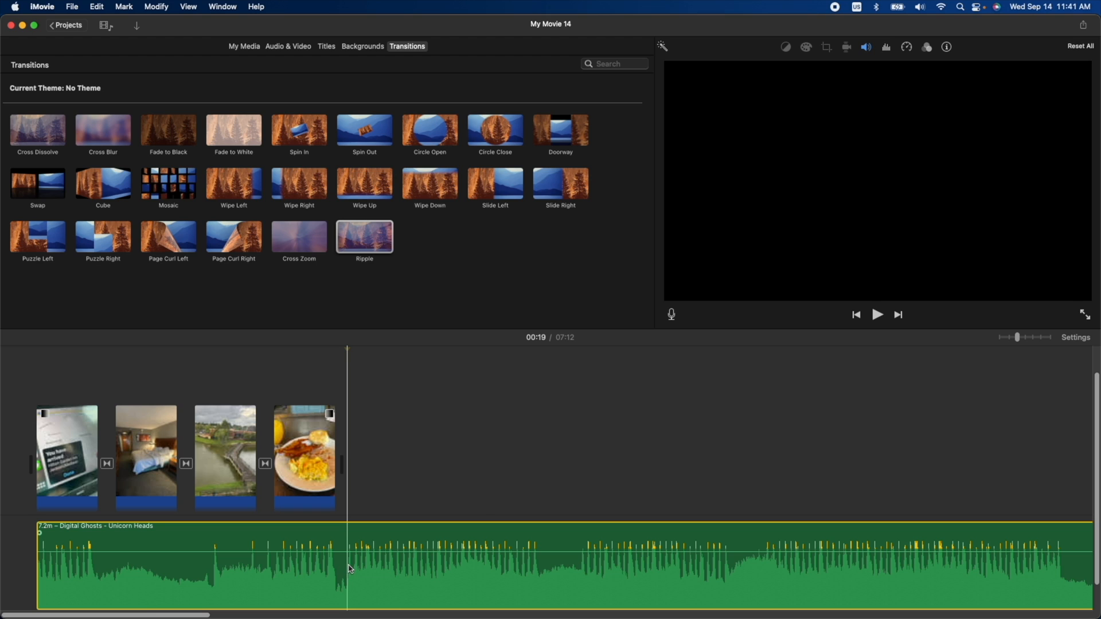
right_click(349, 567)
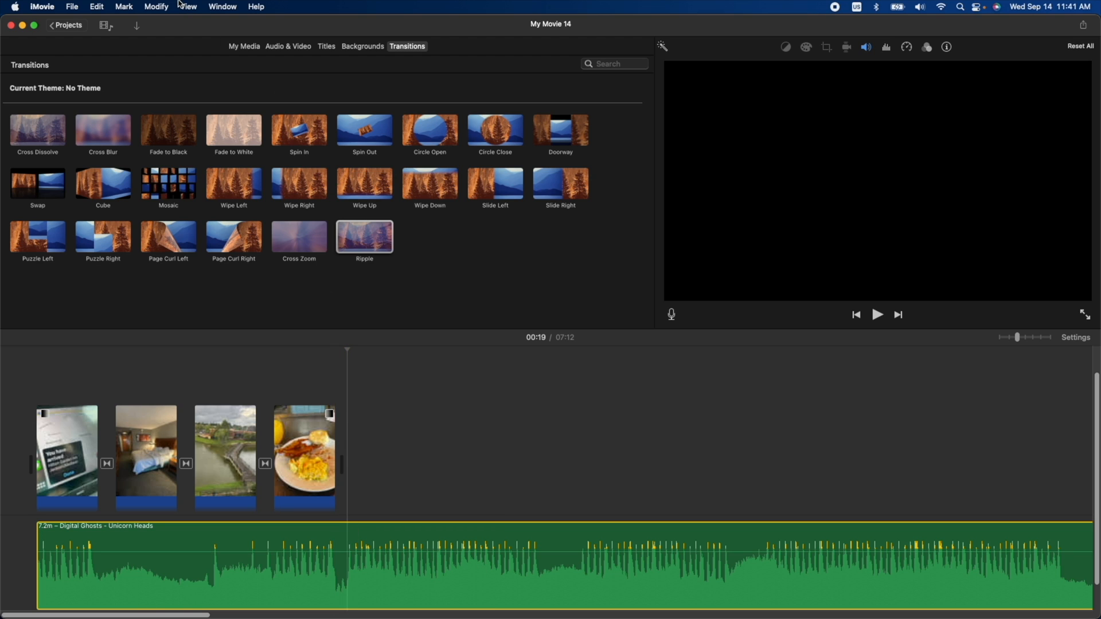
left_click(156, 6)
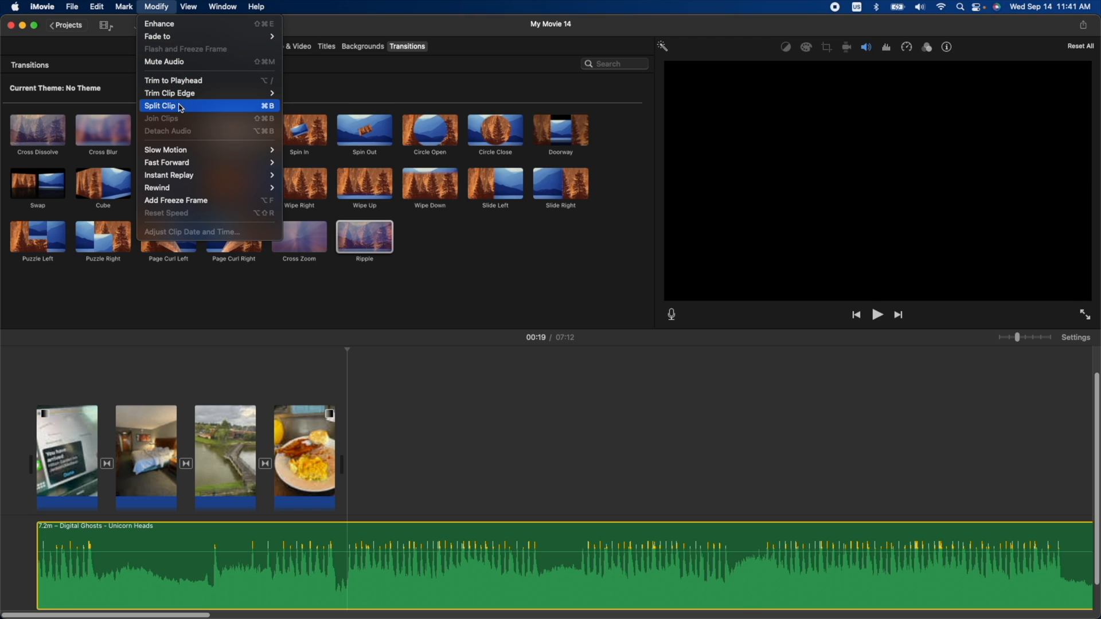
mouse_move(267, 115)
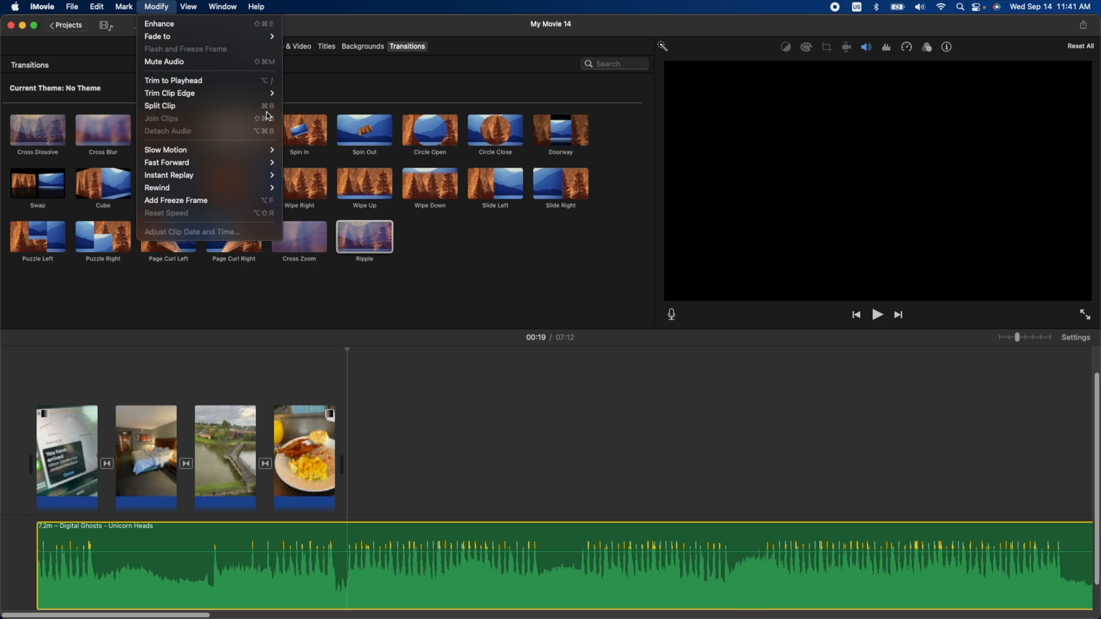
mouse_move(196, 106)
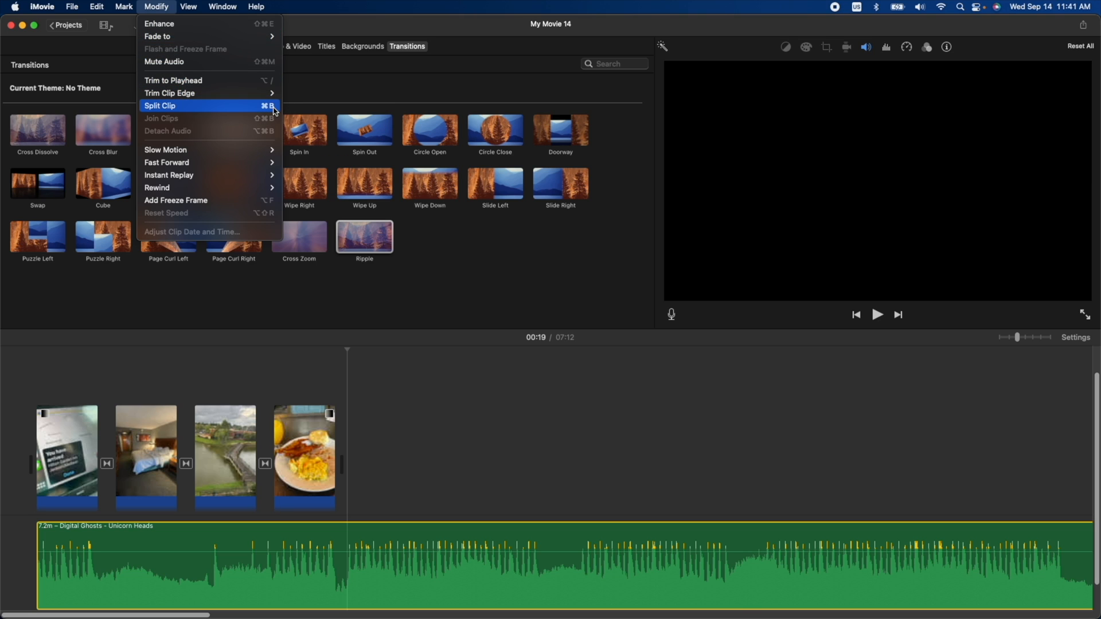
mouse_move(269, 109)
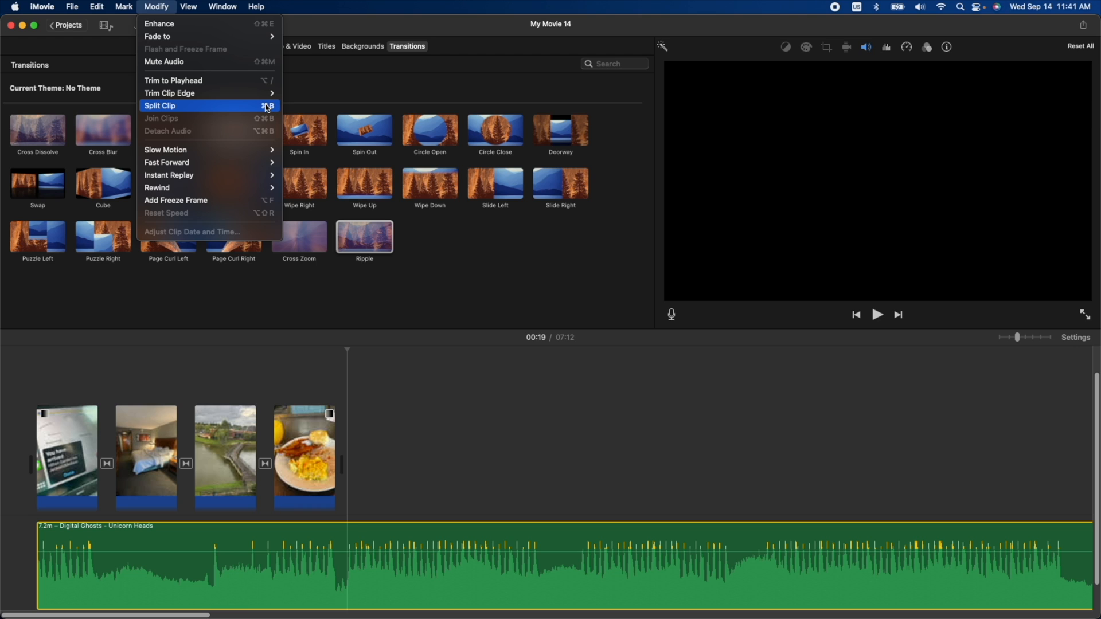
mouse_move(241, 112)
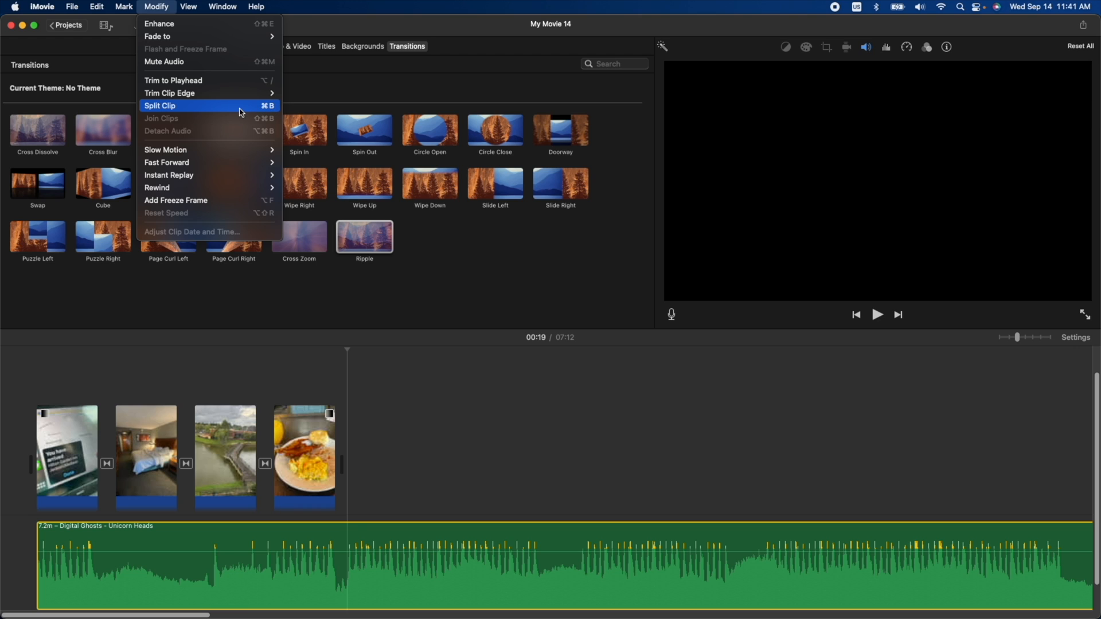
left_click(159, 105)
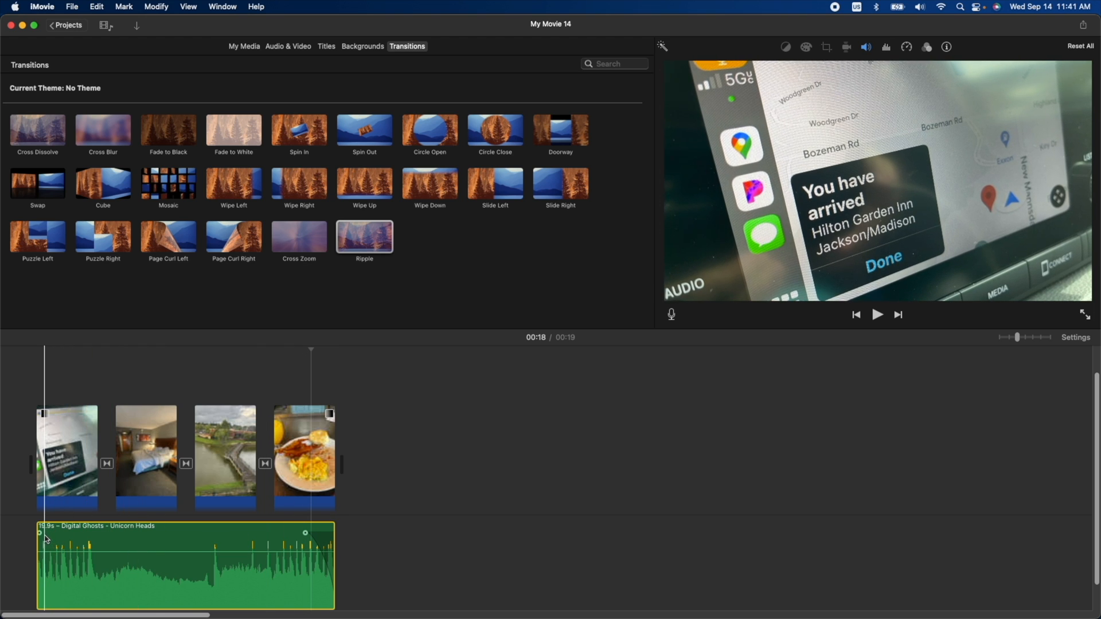
Drag the audio fade handle to fade the music out over its final second, then select the bedroom clip.
left_click_drag(40, 532, 62, 532)
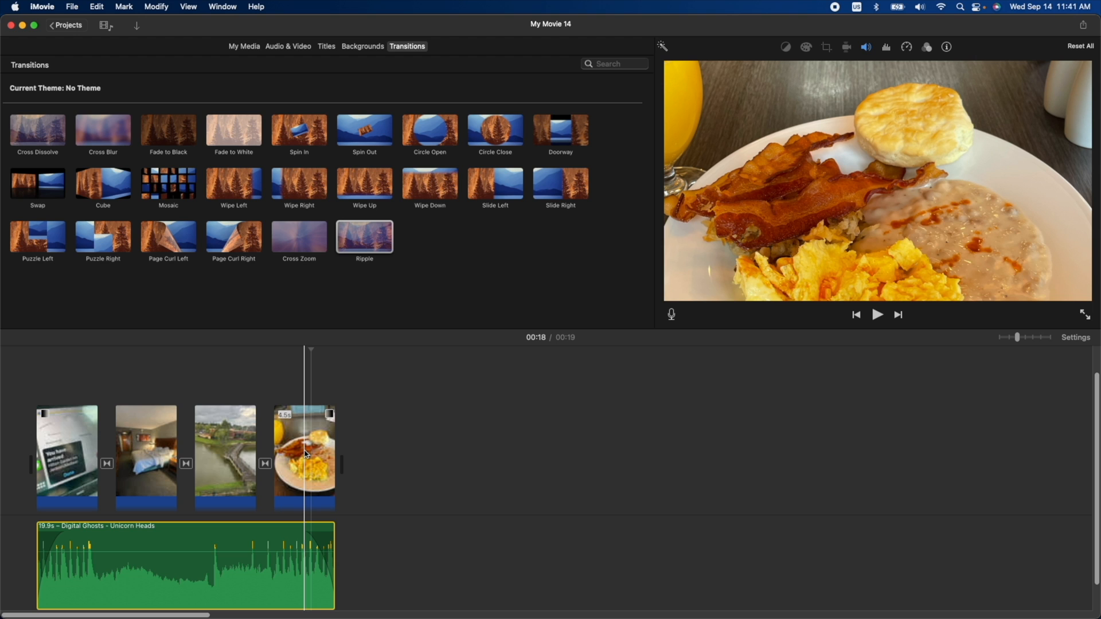
left_click(67, 456)
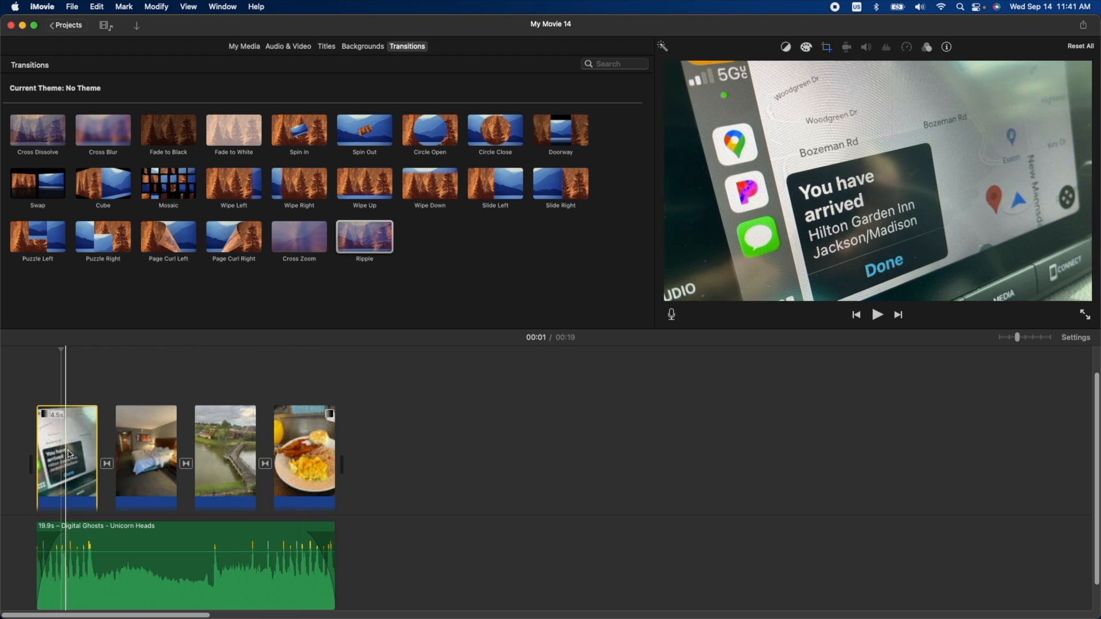
mouse_move(66, 435)
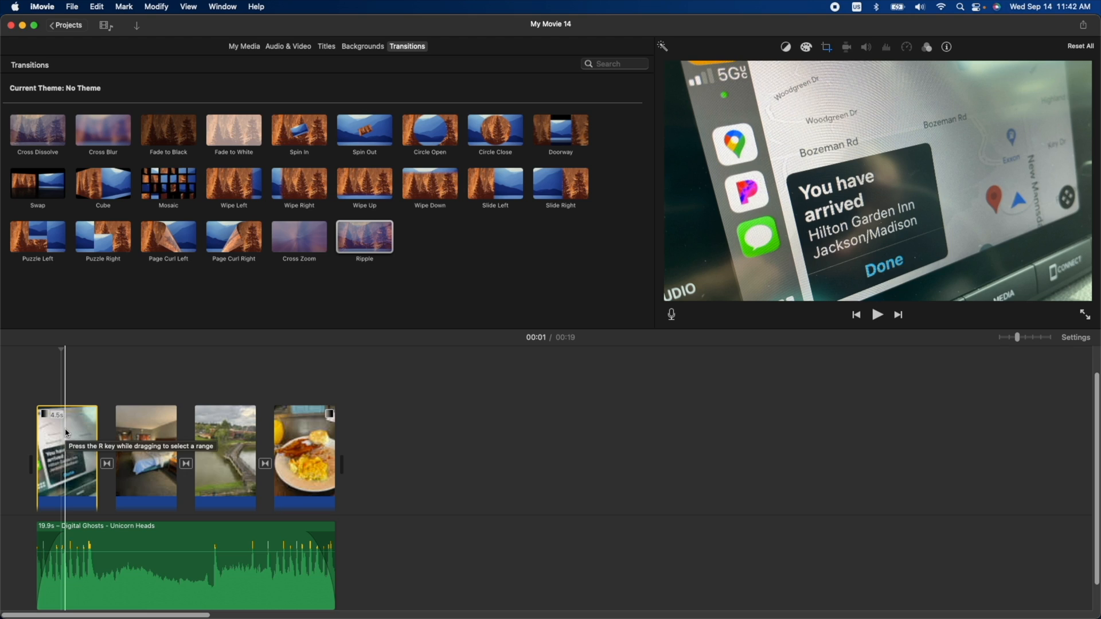
left_click(304, 456)
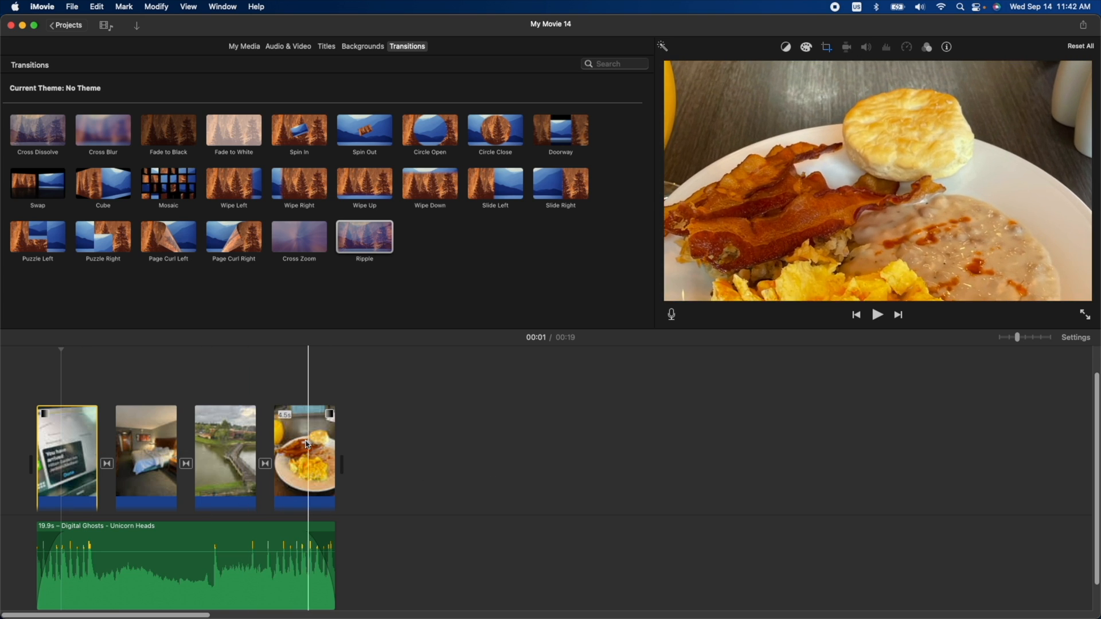
left_click(145, 457)
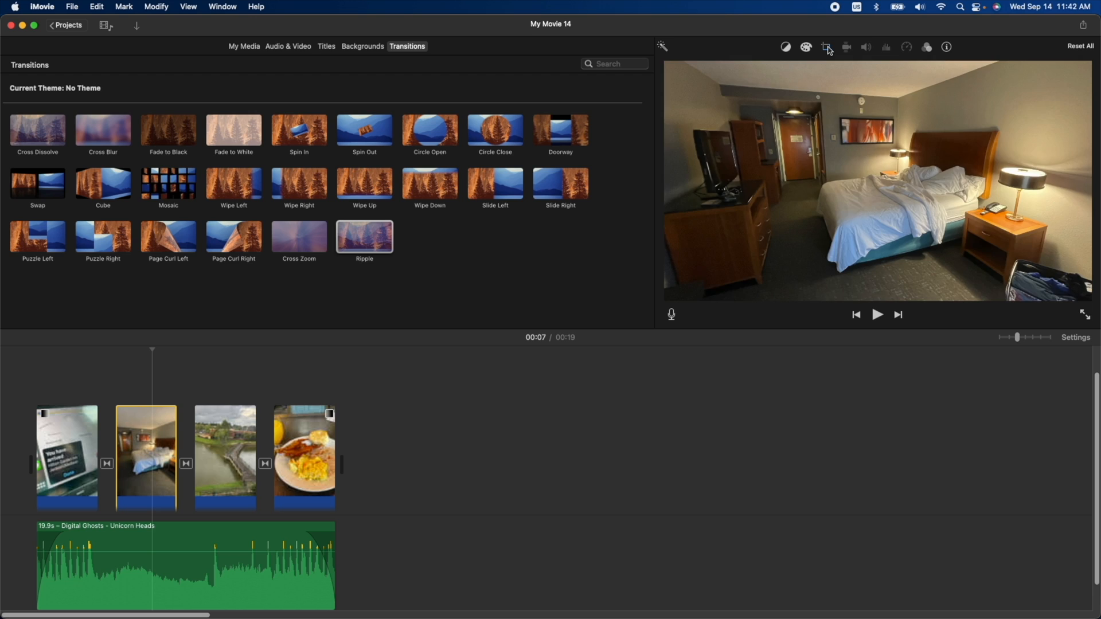
Set the bedroom photo's crop style to Fit, showing it whole without Ken Burns motion.
left_click(826, 46)
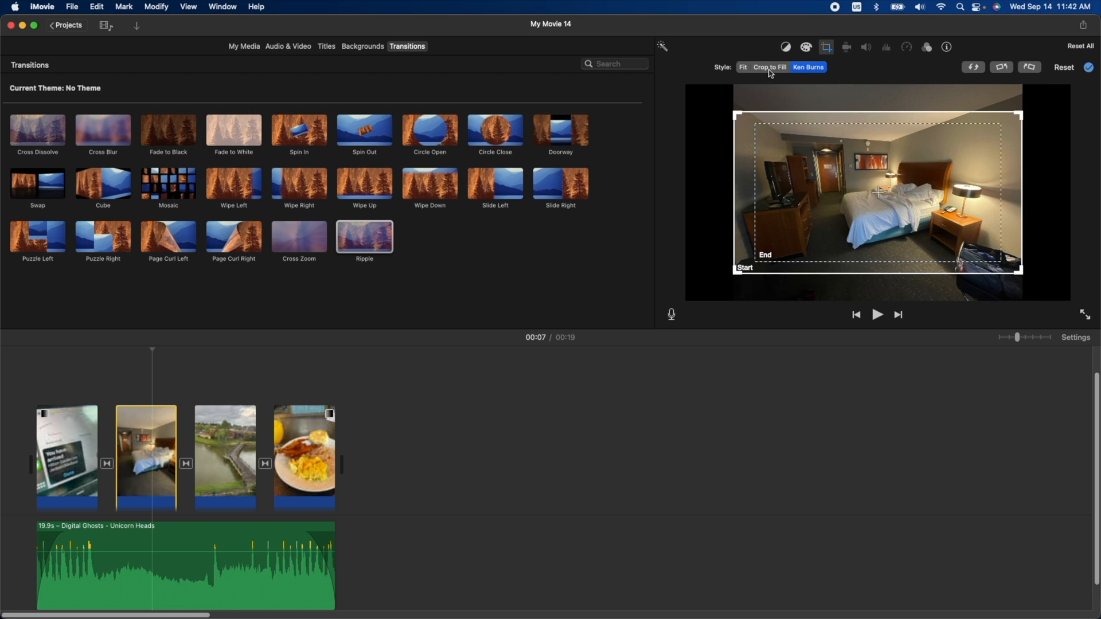
left_click(742, 67)
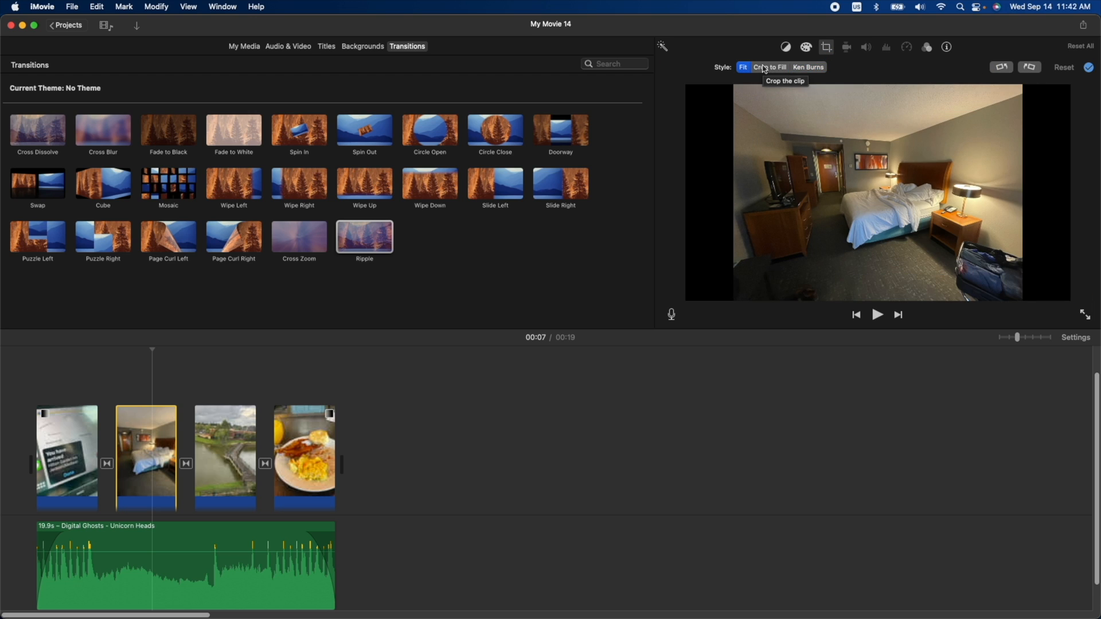
left_click(770, 67)
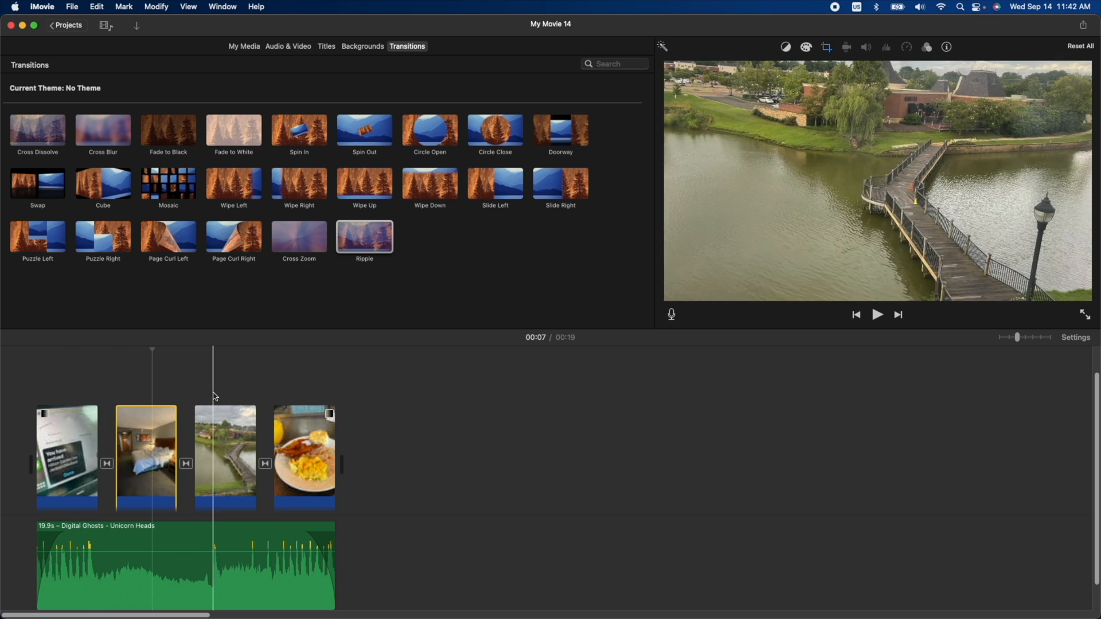
left_click(308, 400)
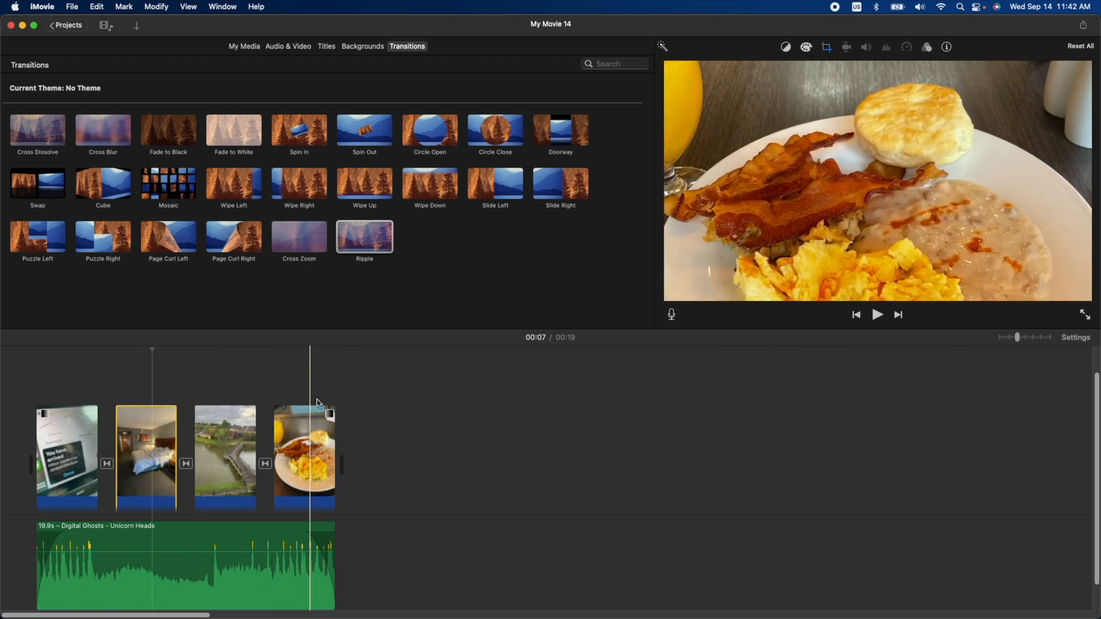